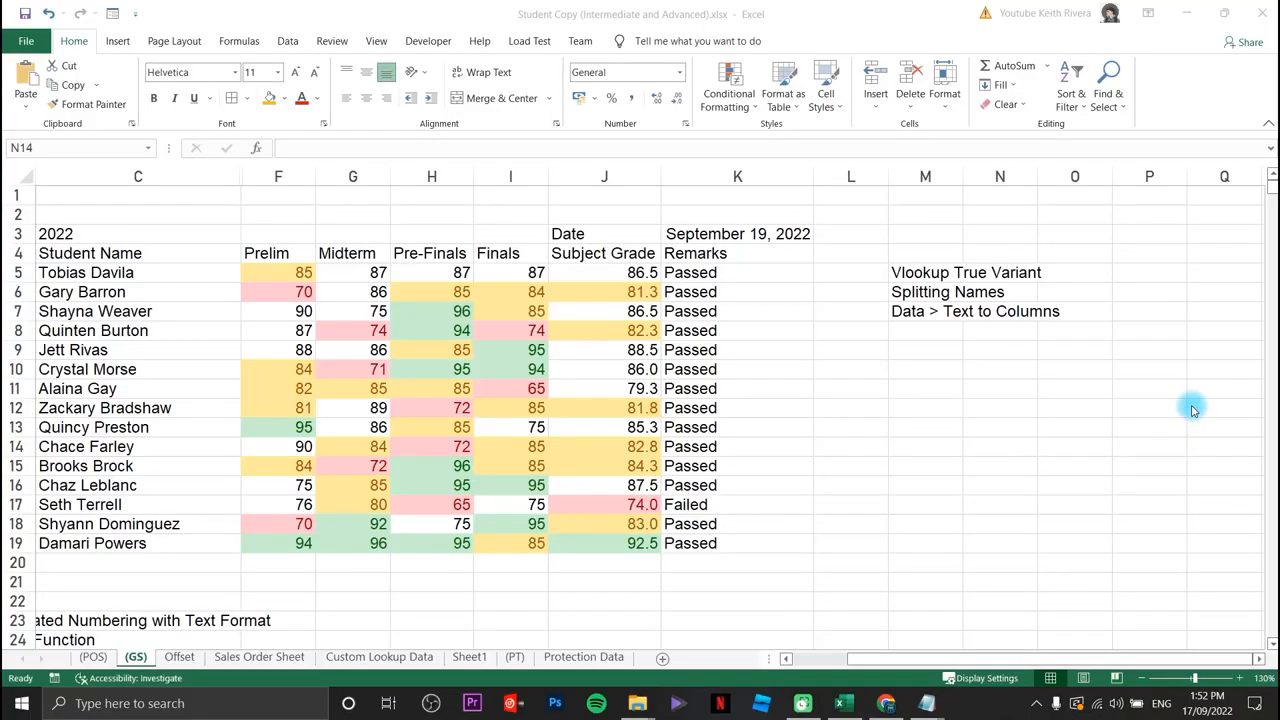
mouse_move(1182, 412)
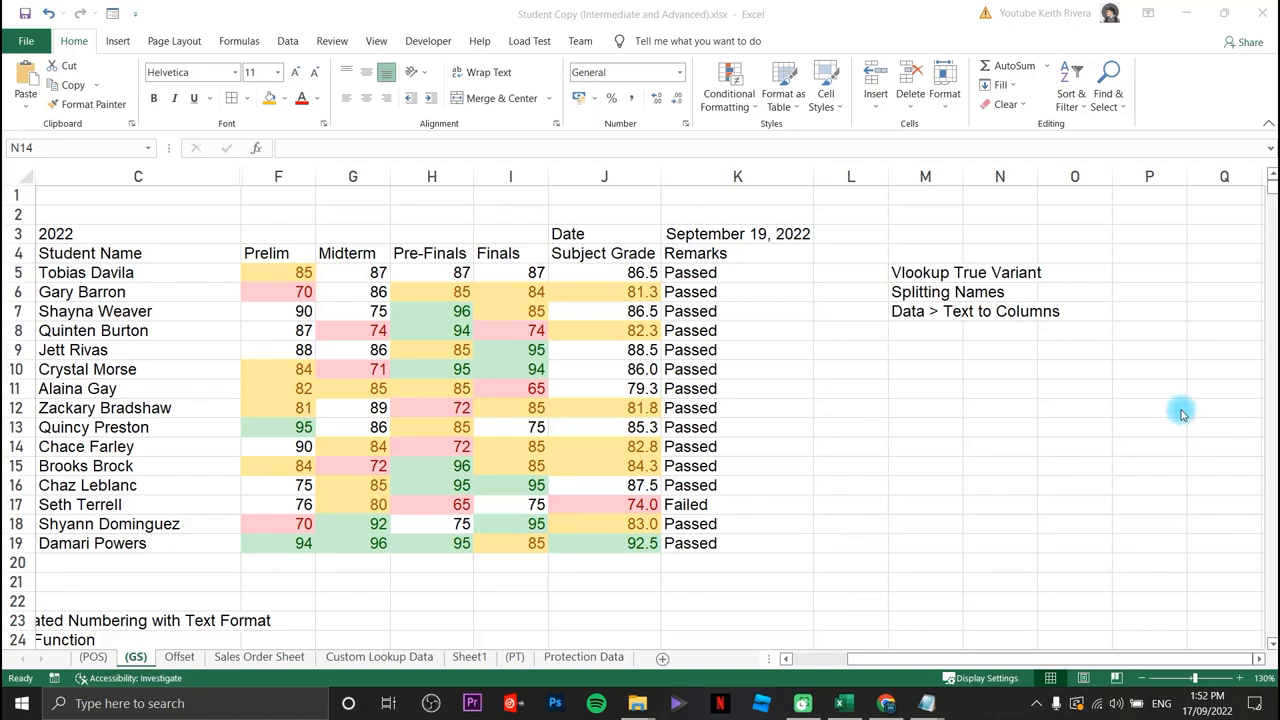
mouse_move(944, 536)
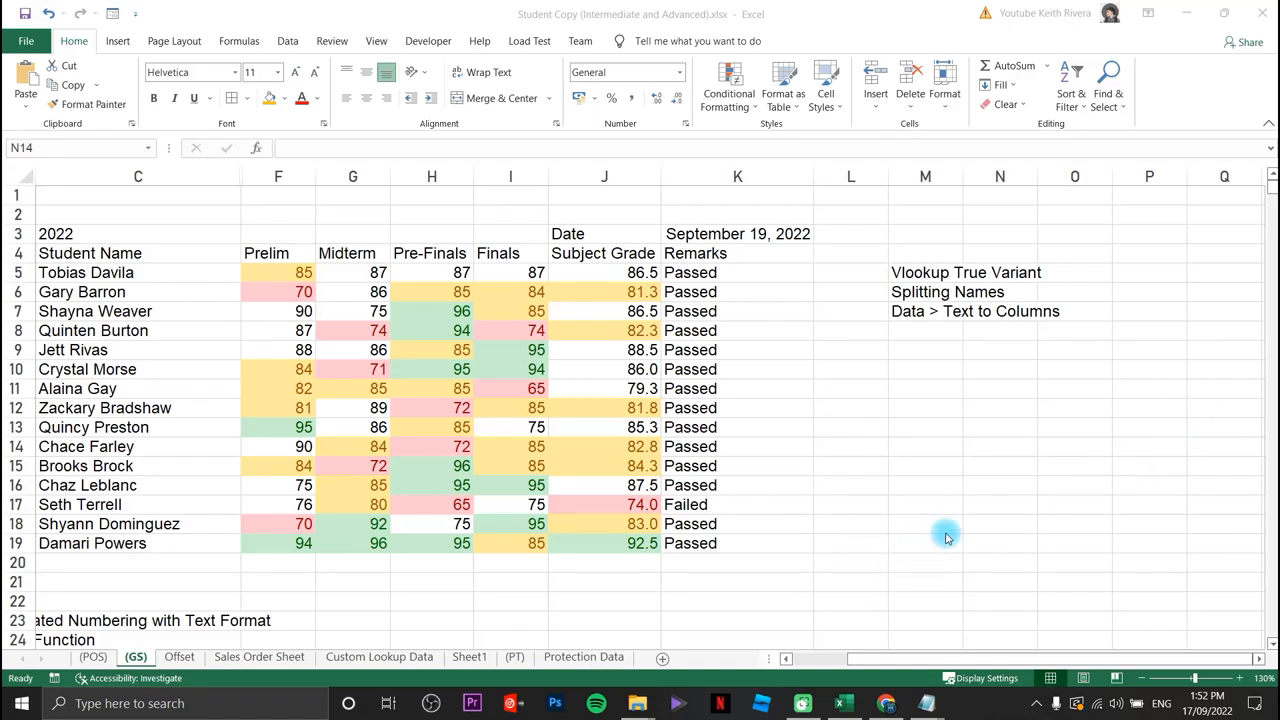
mouse_move(1030, 536)
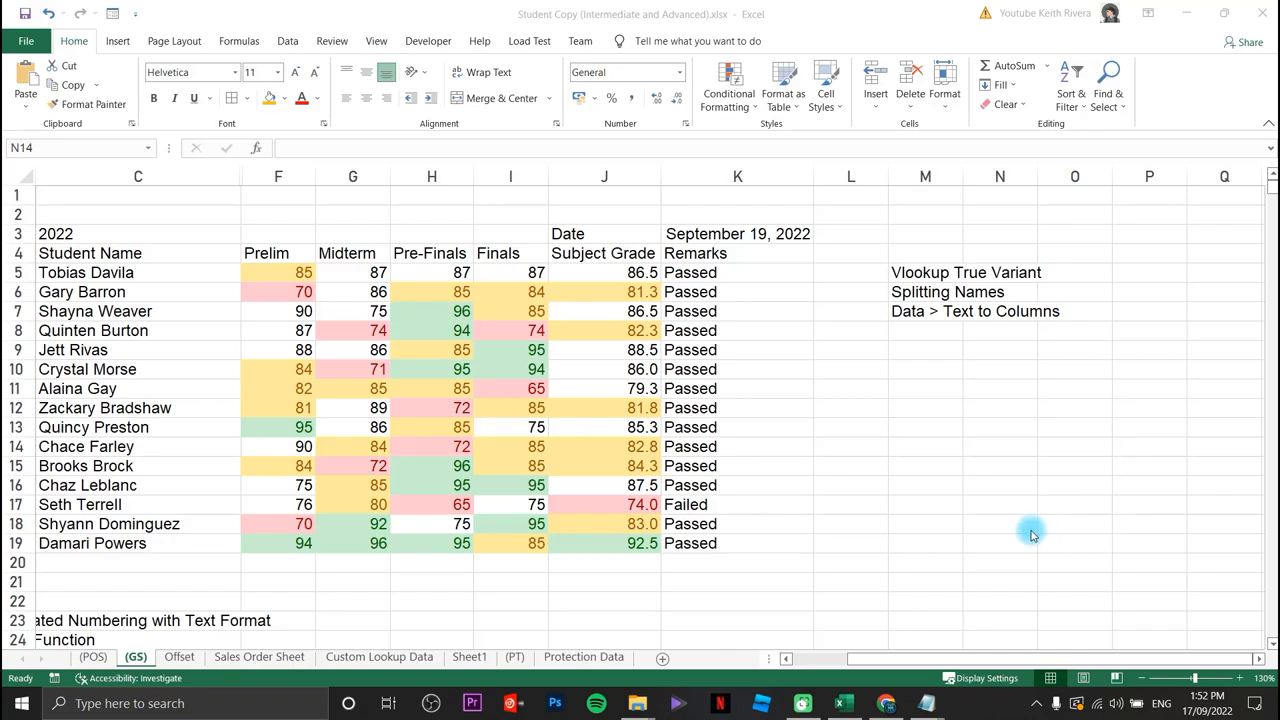
mouse_move(986, 556)
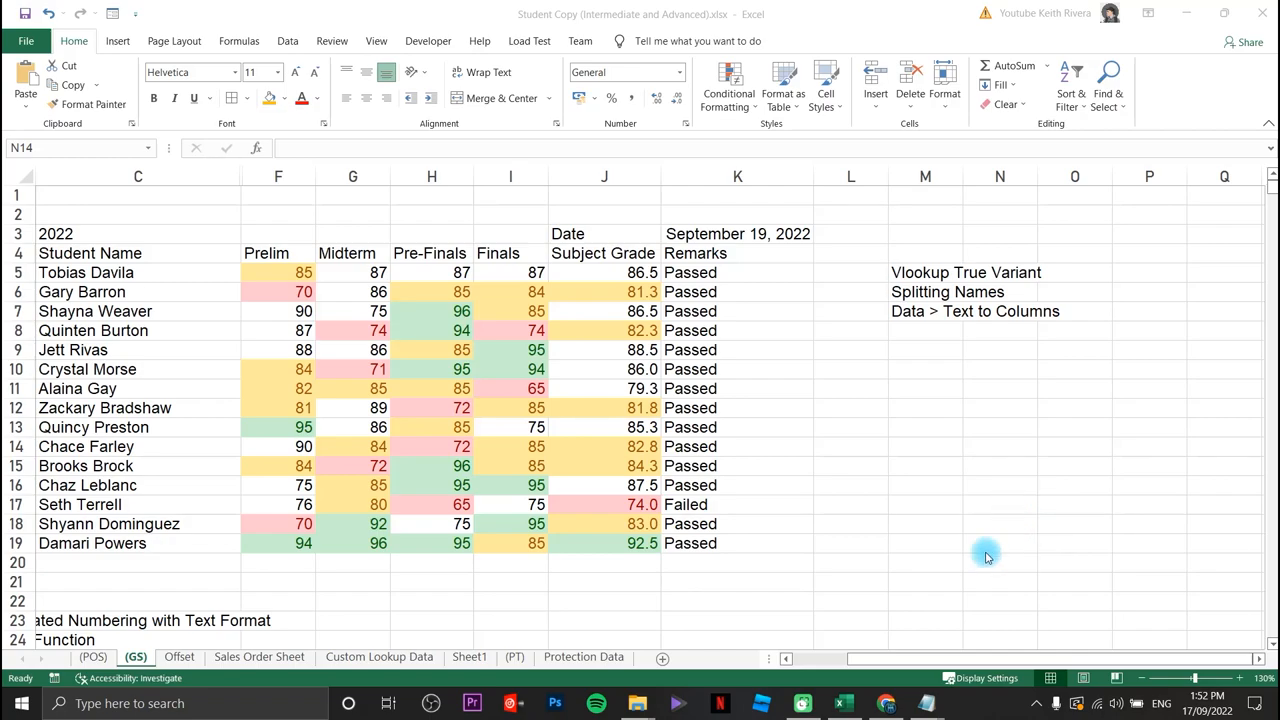
mouse_move(1020, 576)
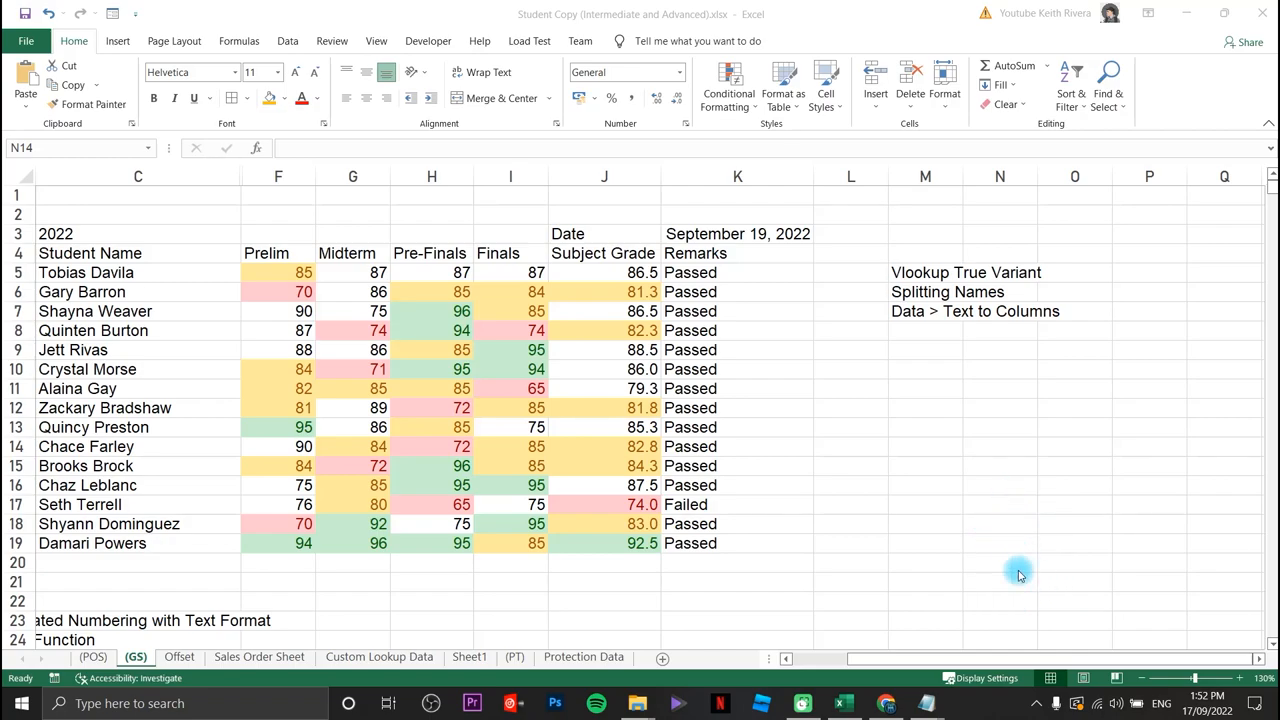
mouse_move(1006, 604)
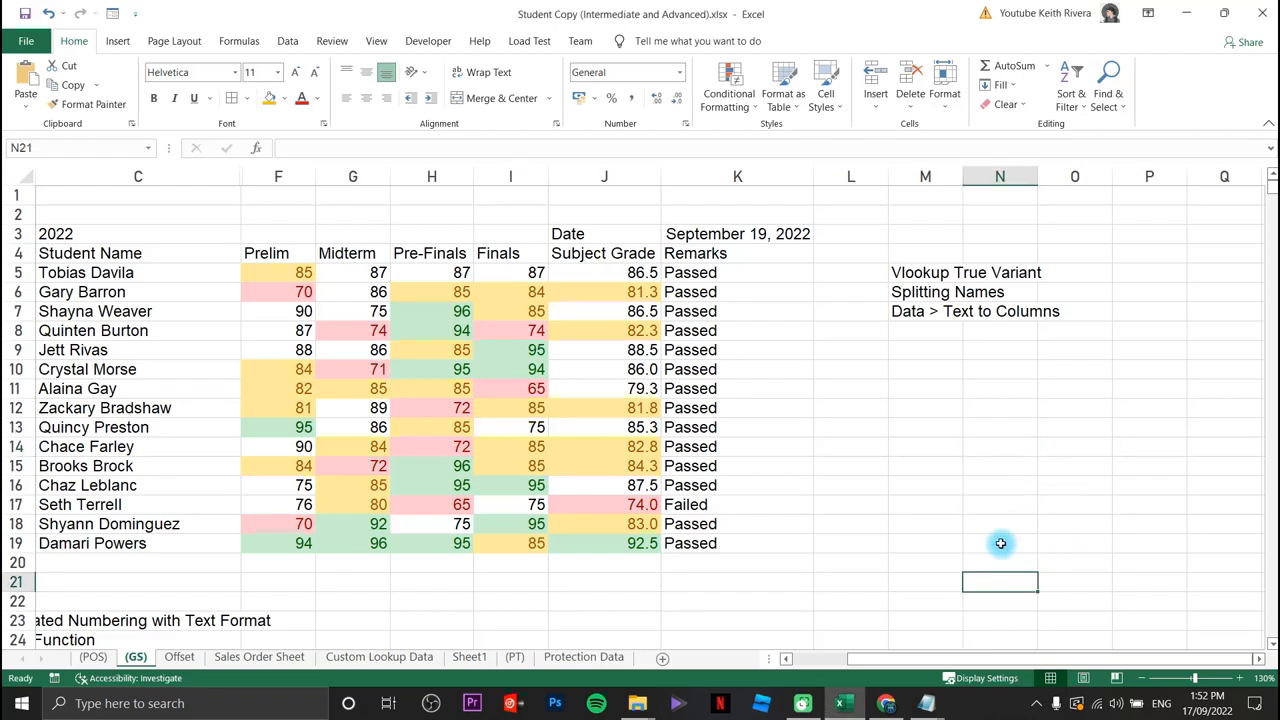
- Finish the threshold column with 100 and show its equivalent 1 as 1.00 with two decimals
text(100)
click(1000, 522)
text(85)
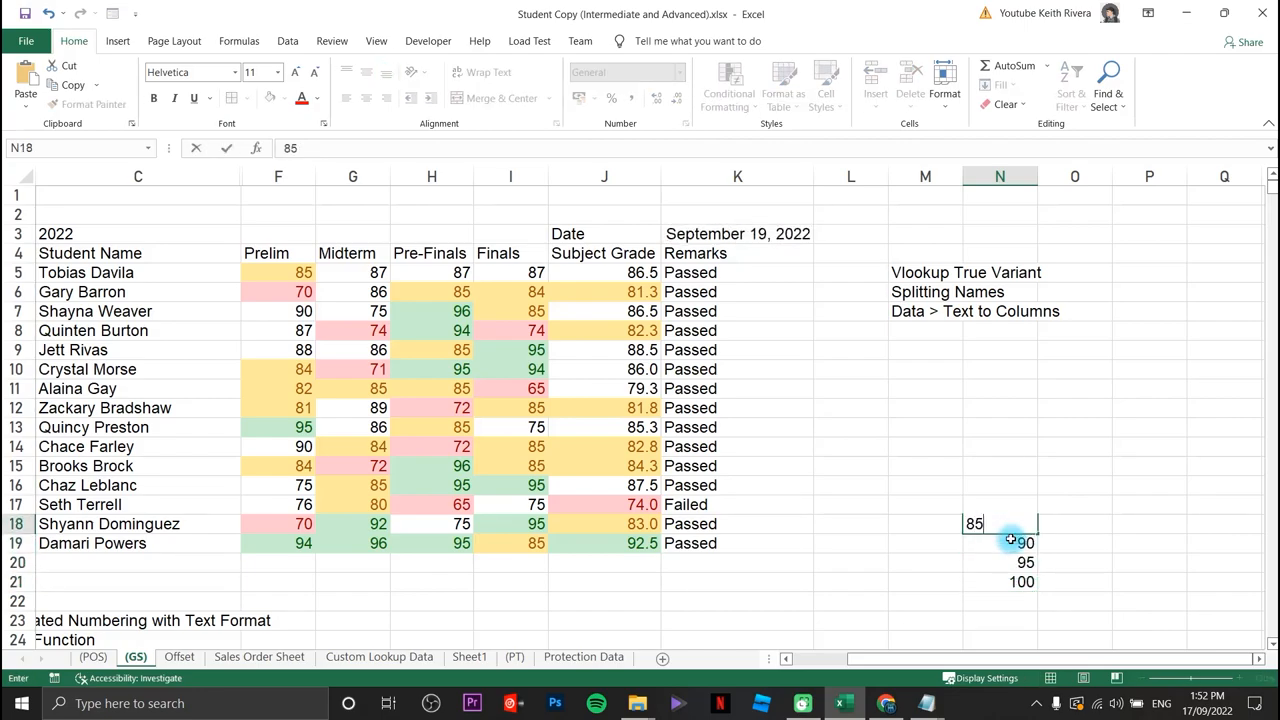
key(Return)
text(1)
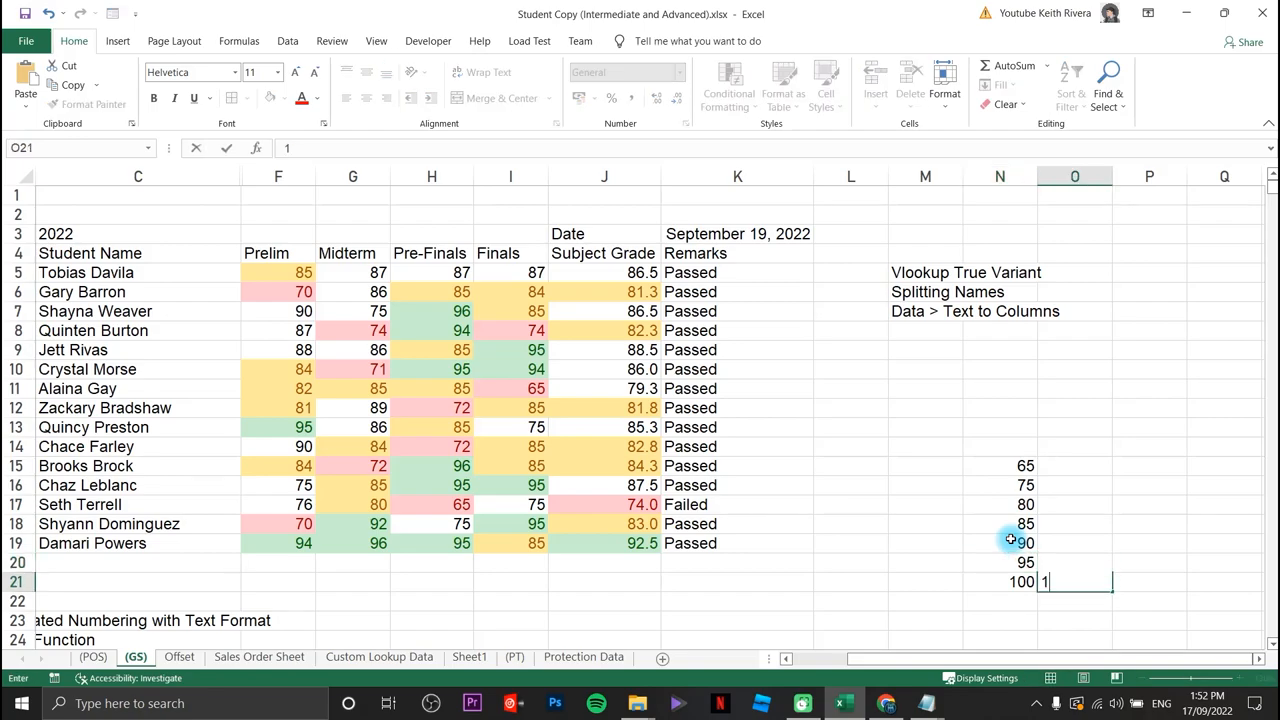
text(.0)
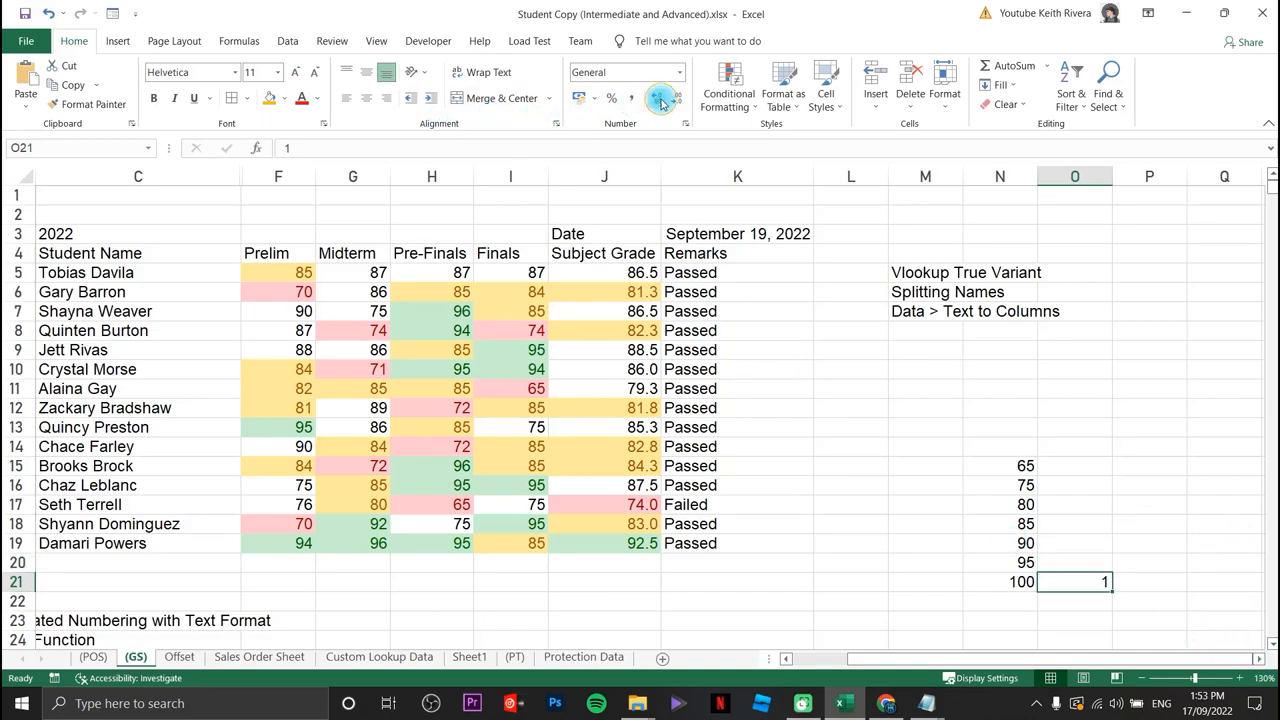
click(660, 98)
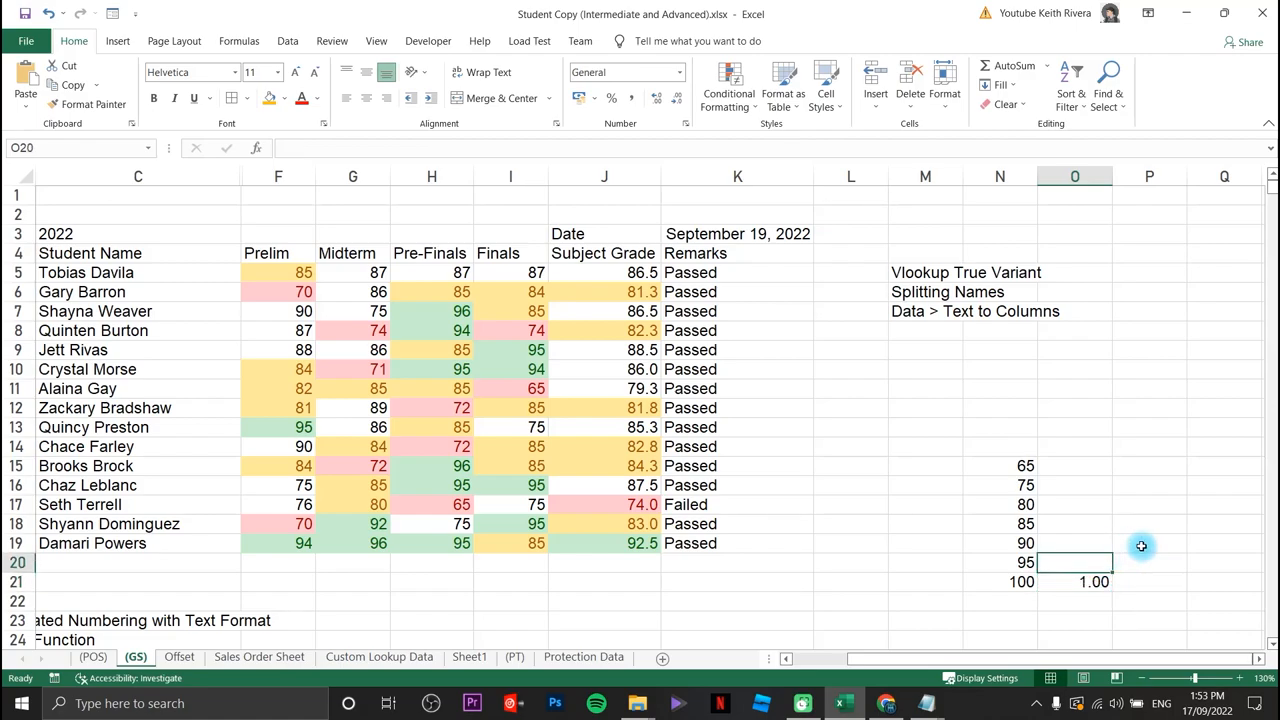
- Enter the remaining grade equivalents 1.25, 1.5, 2, 2.5, 3 and 5 beside their thresholds
text(2.)
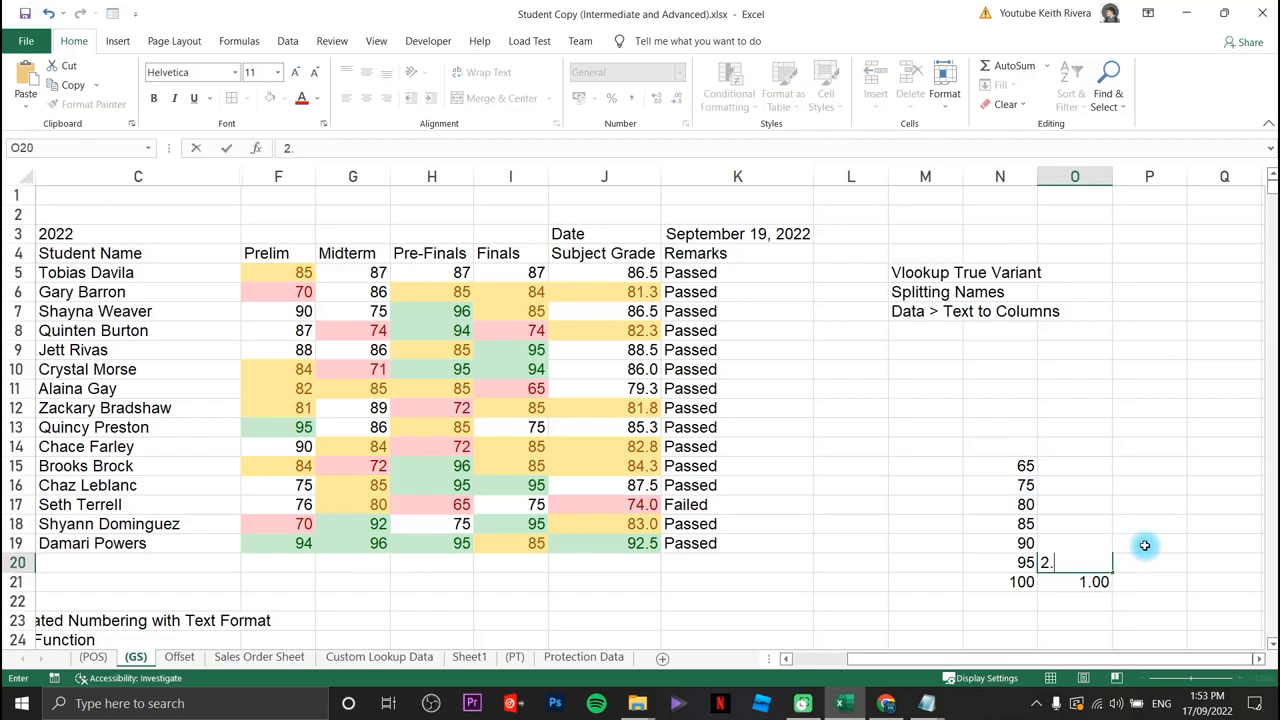
text(125)
click(1074, 542)
text(1.5)
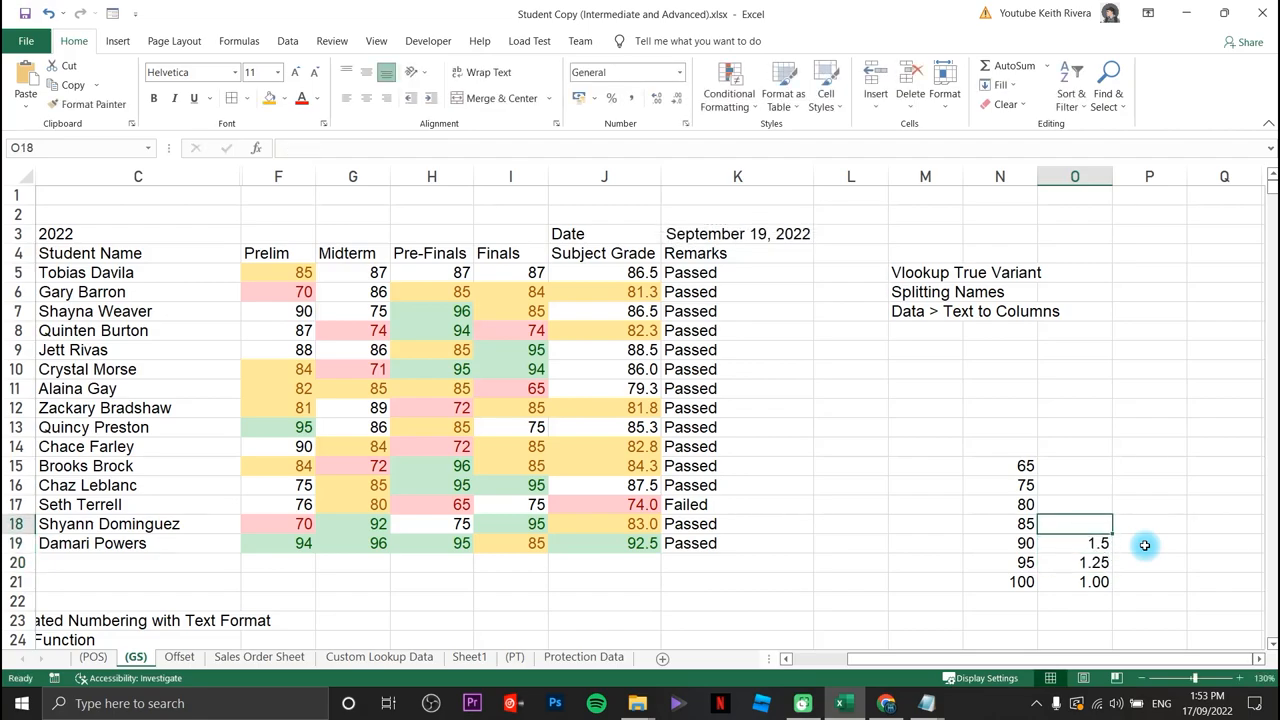
text(2.)
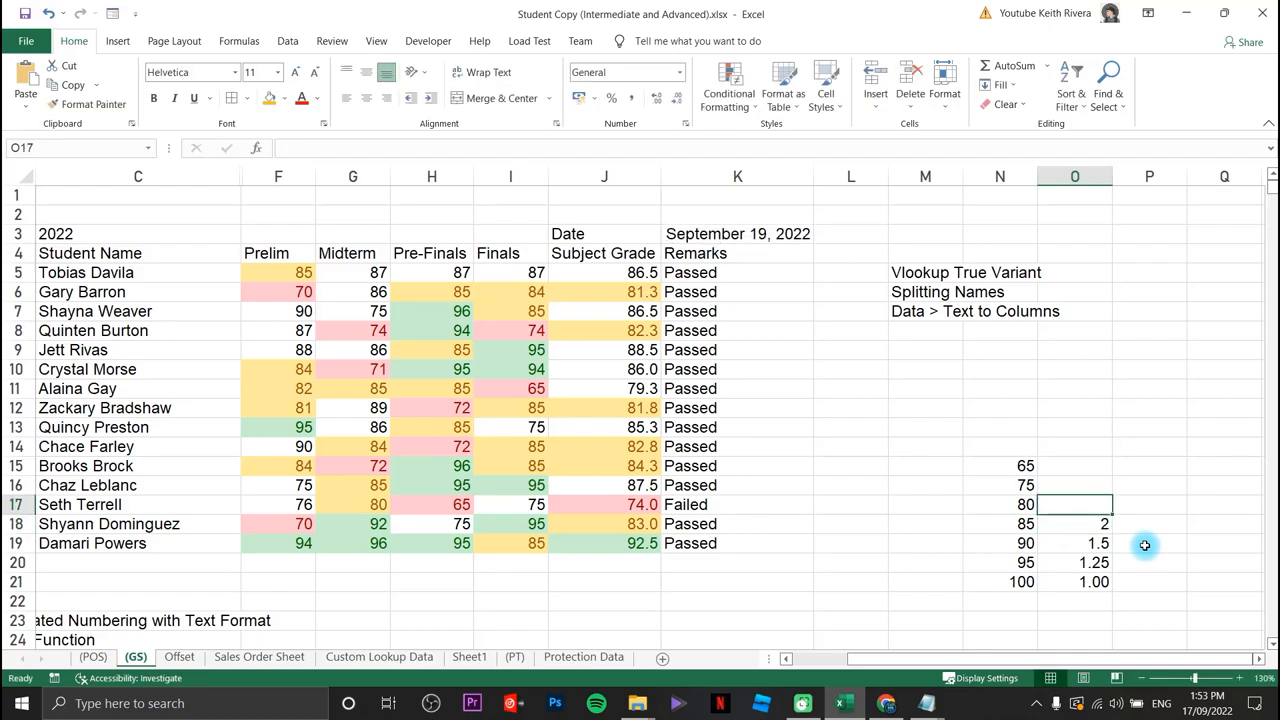
text(2.)
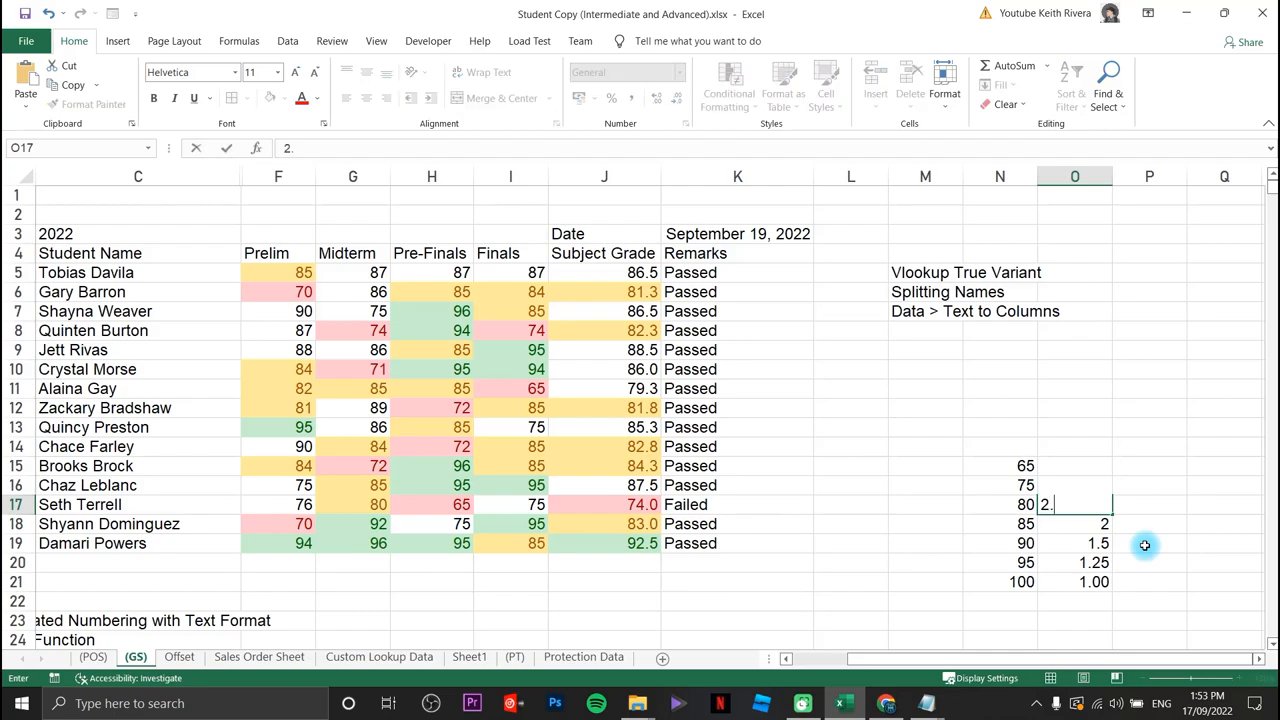
key(Return)
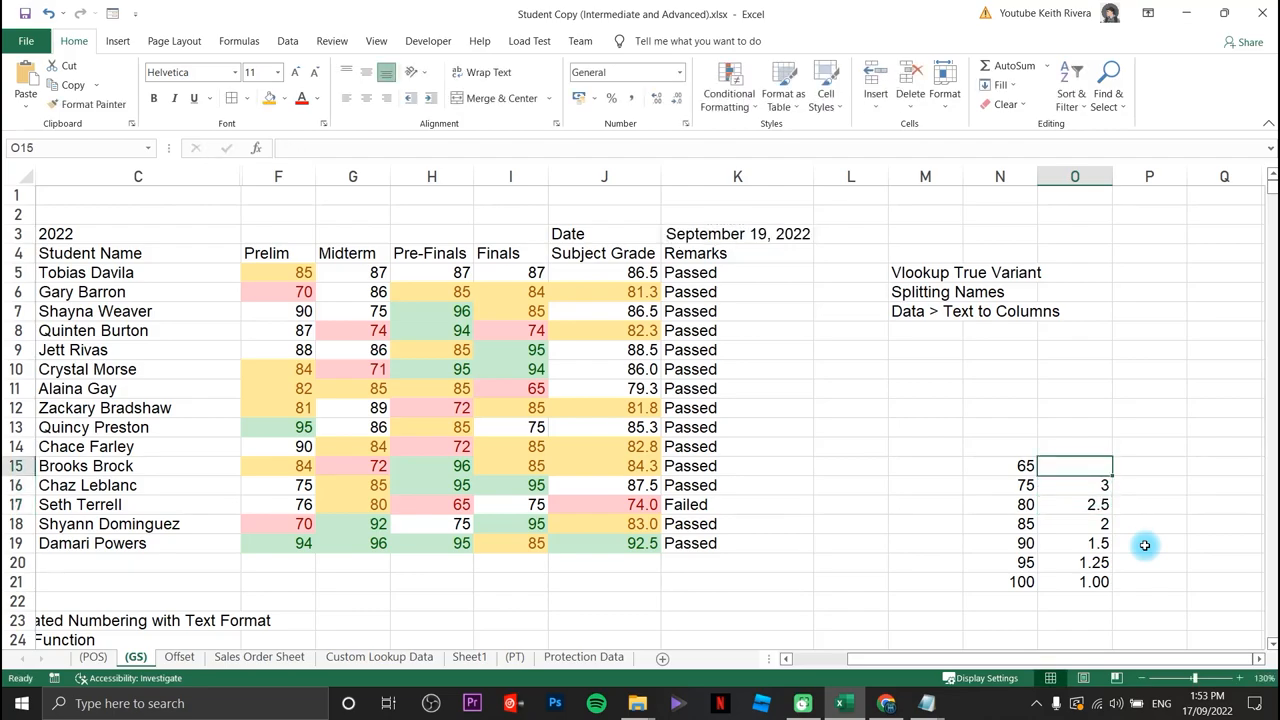
click(1148, 544)
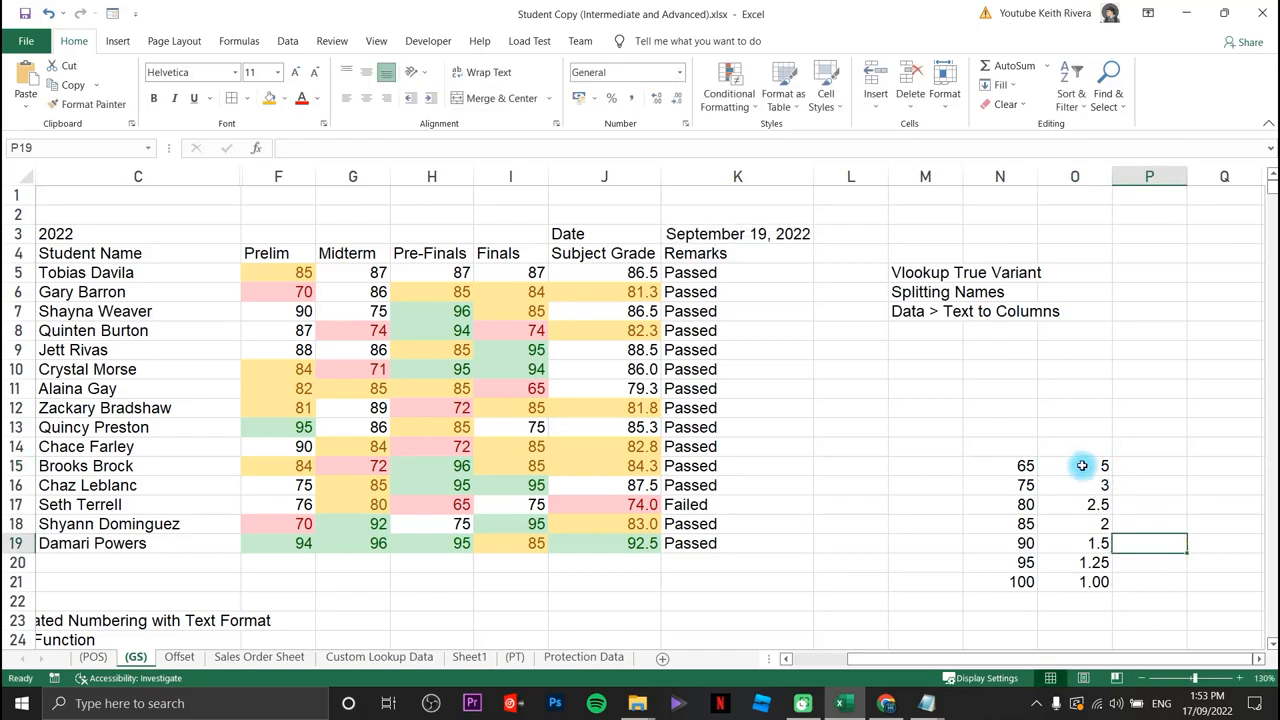
click(1076, 580)
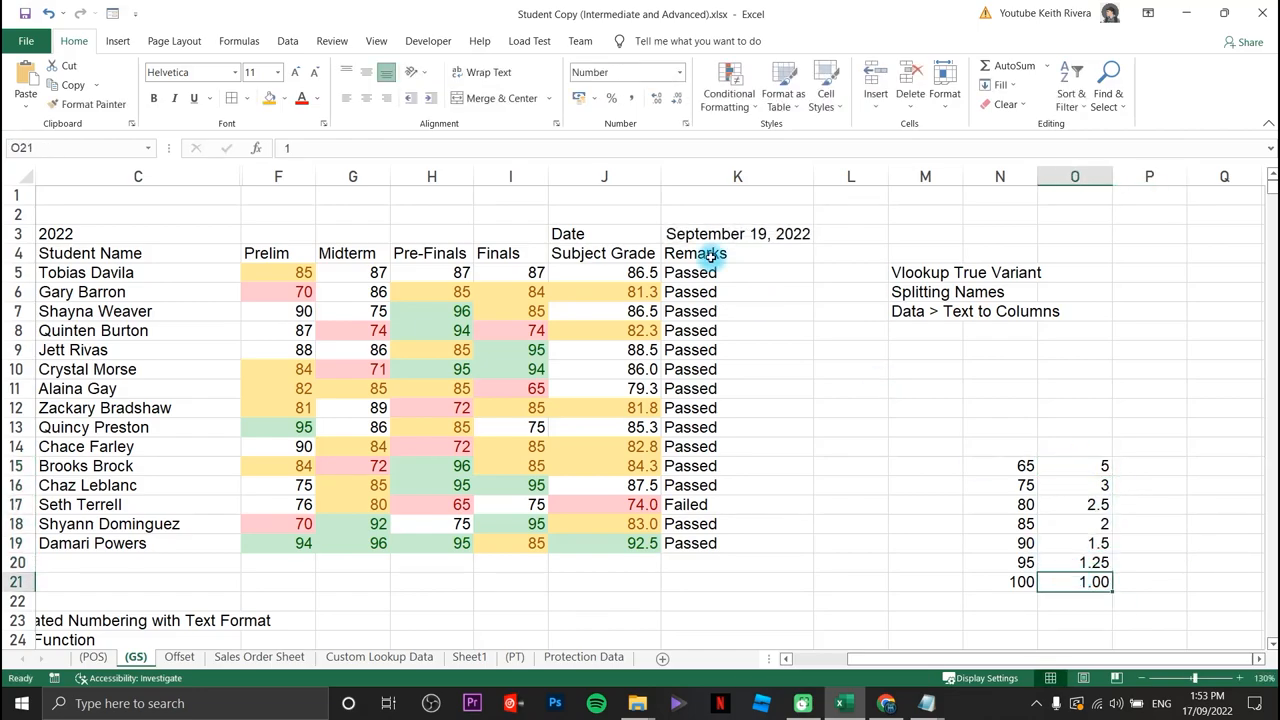
- Paint the 1.00 cell's two-decimal format over the other equivalents in O15:O20
click(1074, 562)
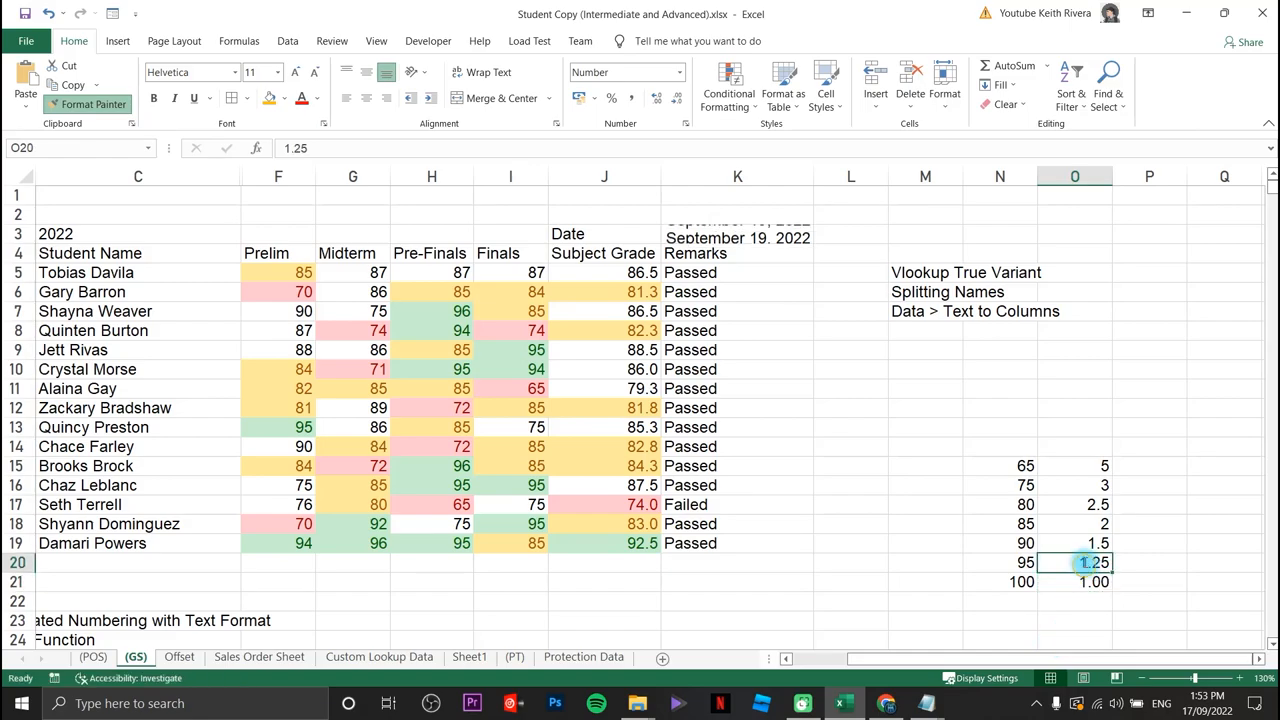
click(1074, 580)
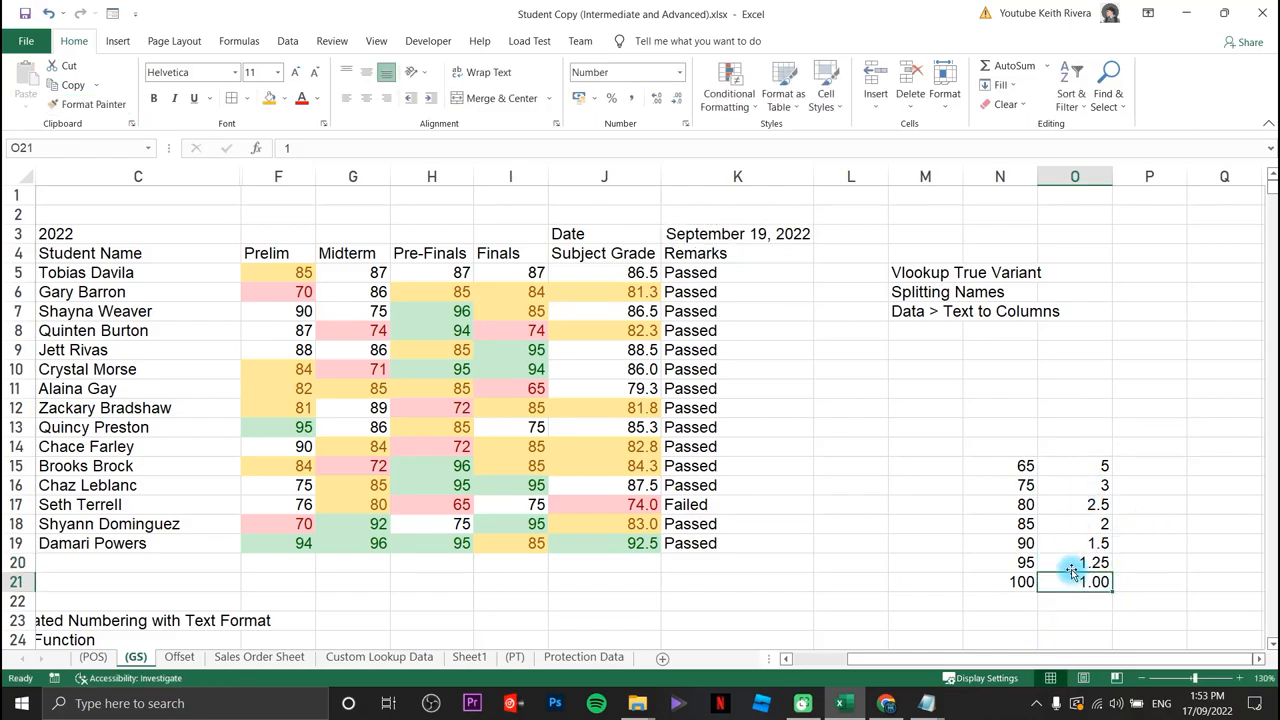
click(88, 104)
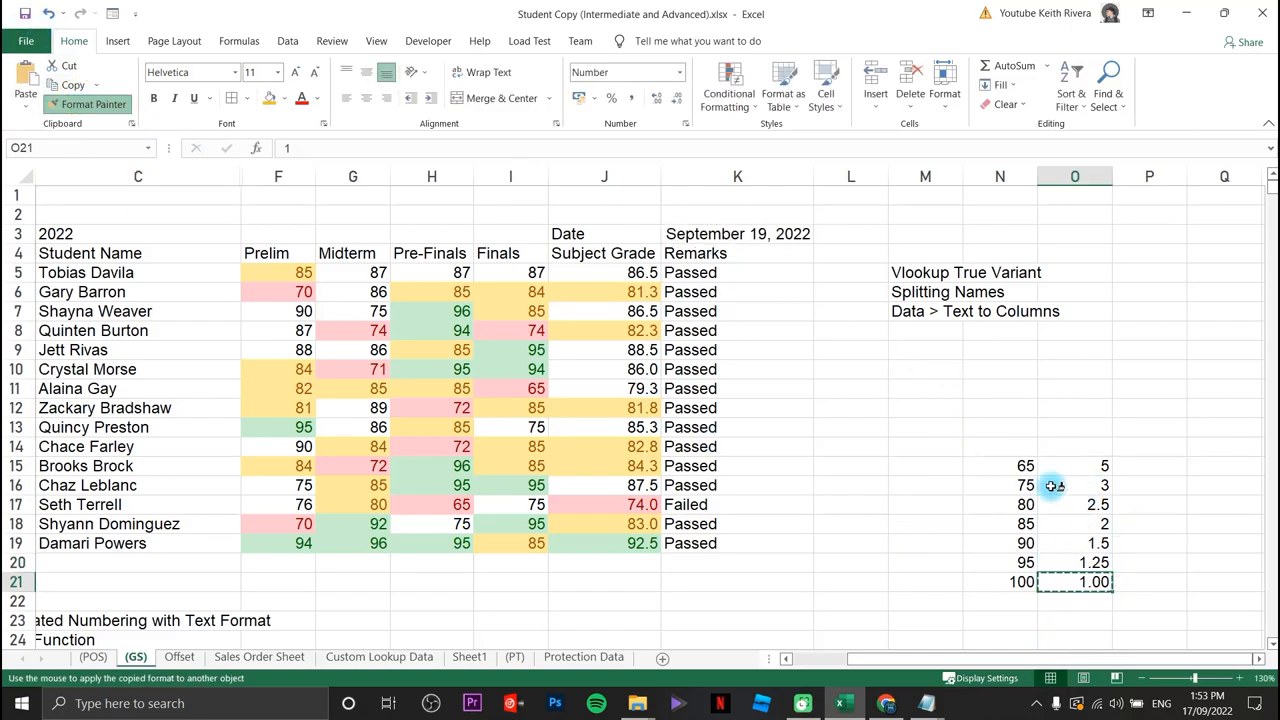
click(1076, 464)
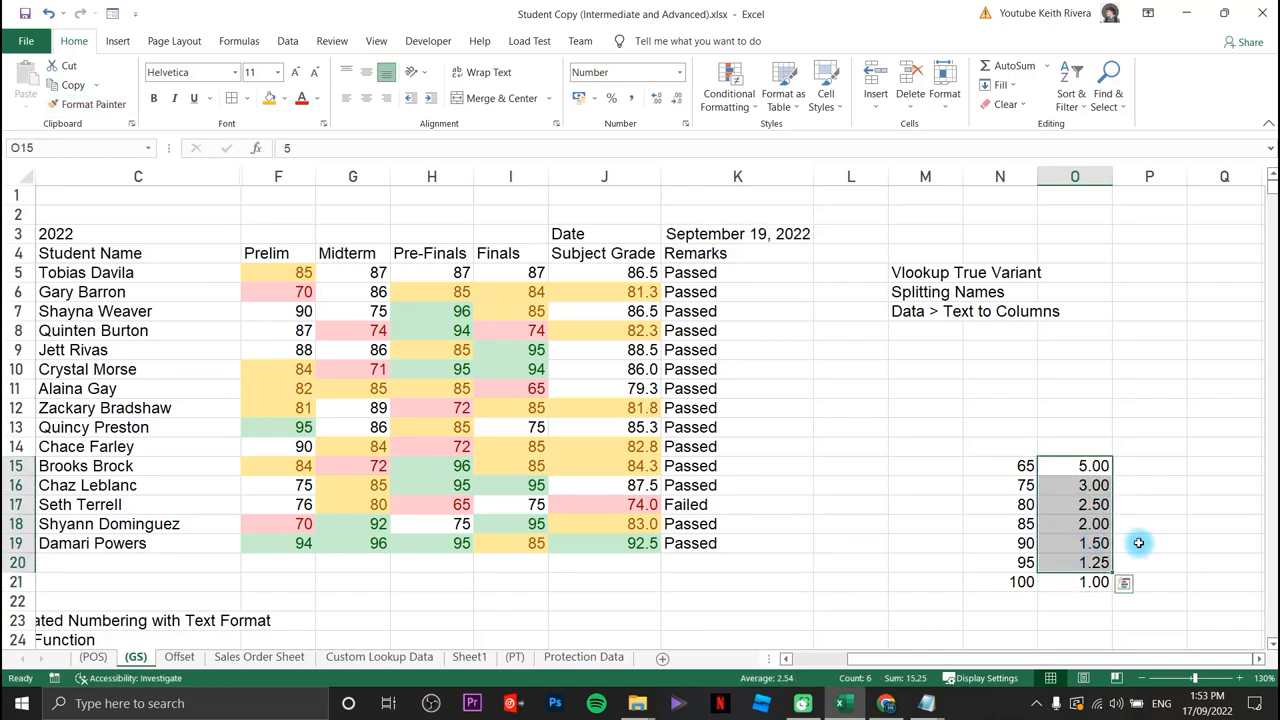
click(1148, 544)
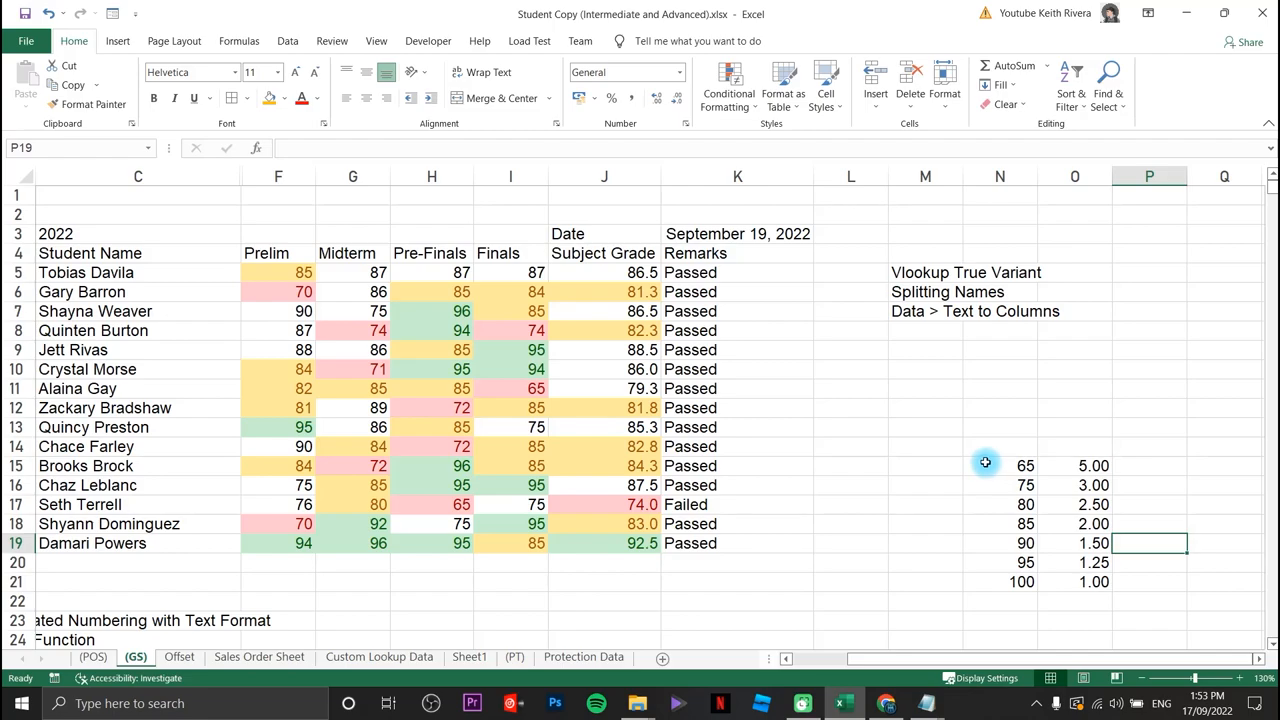
mouse_move(996, 478)
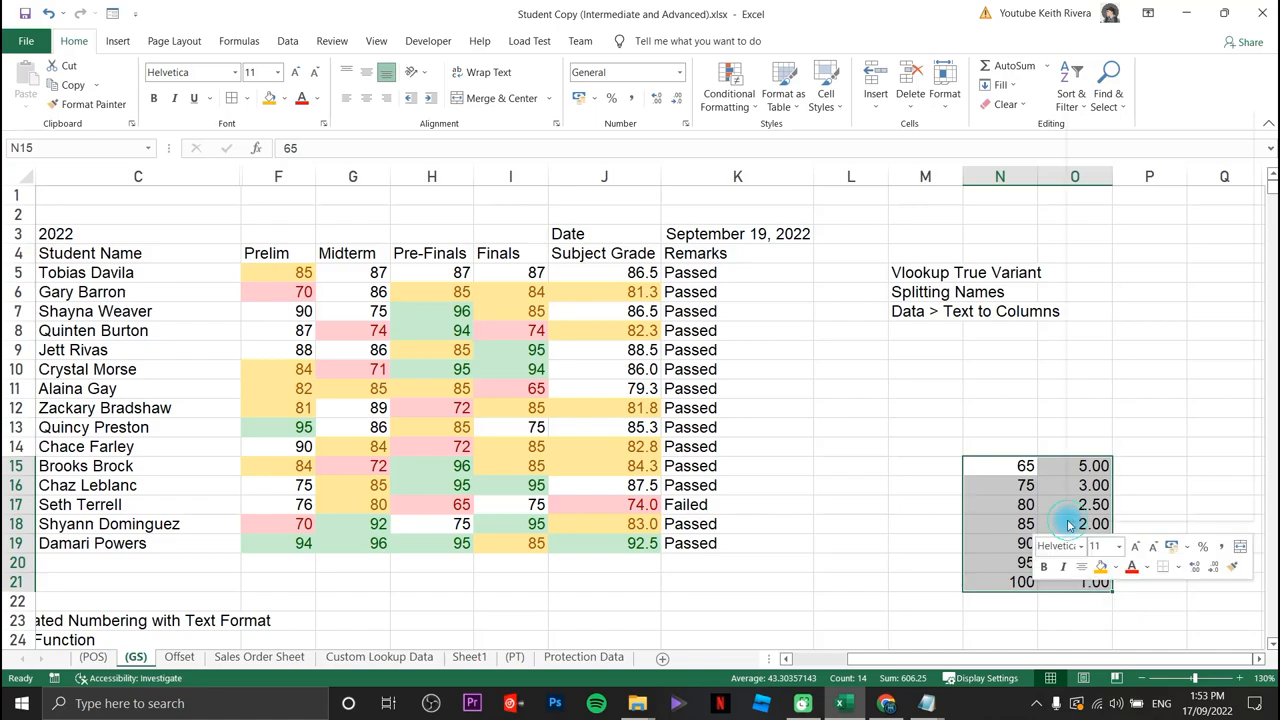
- Define the selected N15:O21 threshold table as the named range EQUIVALENT
right_click(1070, 524)
text(E)
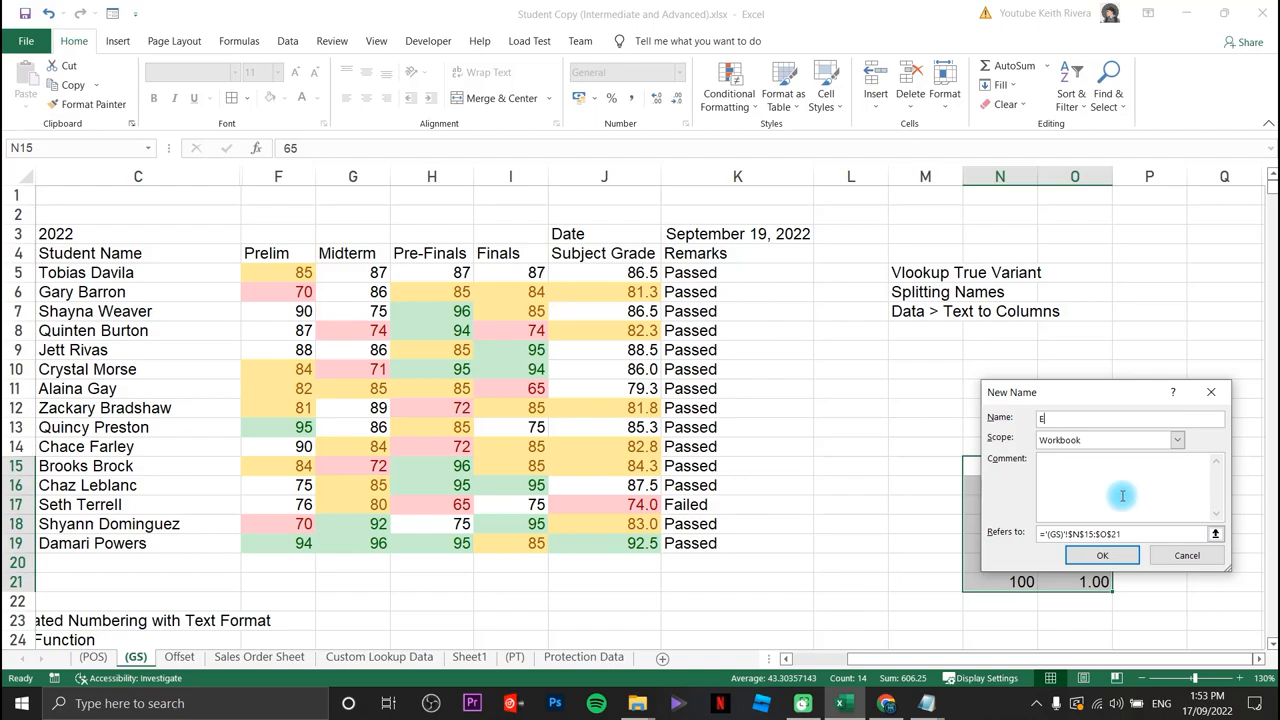
text(QUIVALENT)
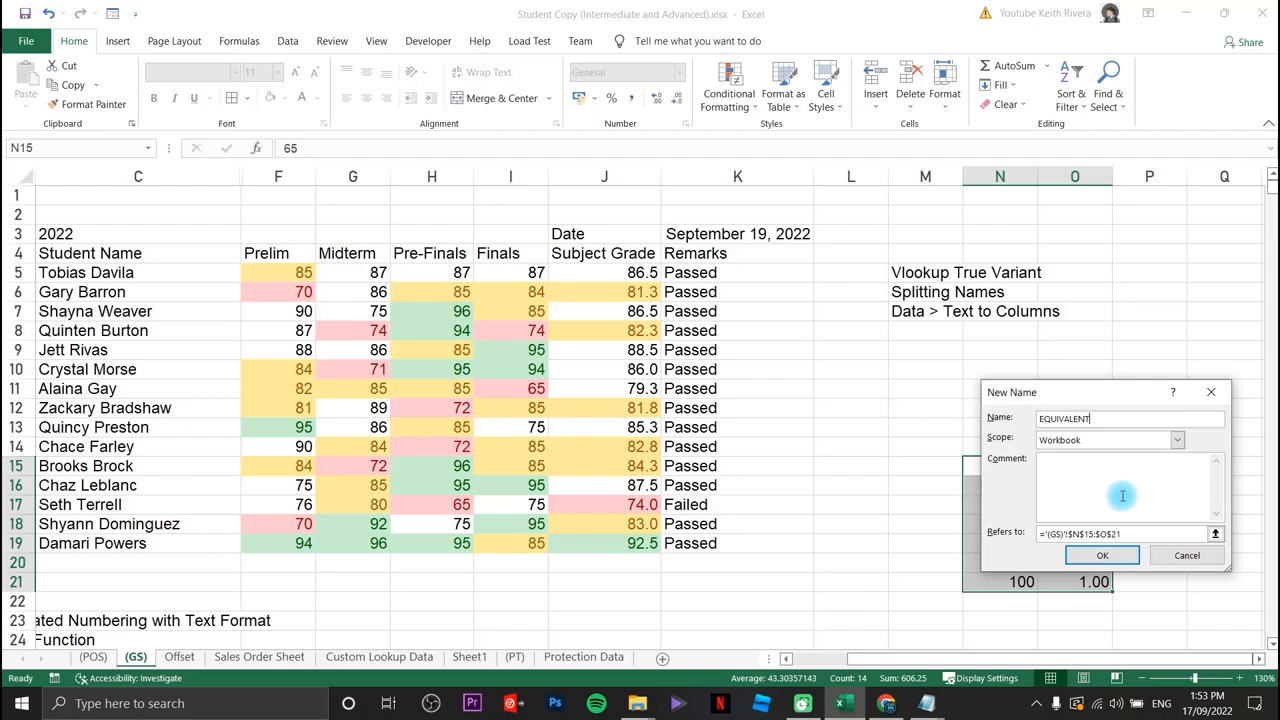
click(1102, 556)
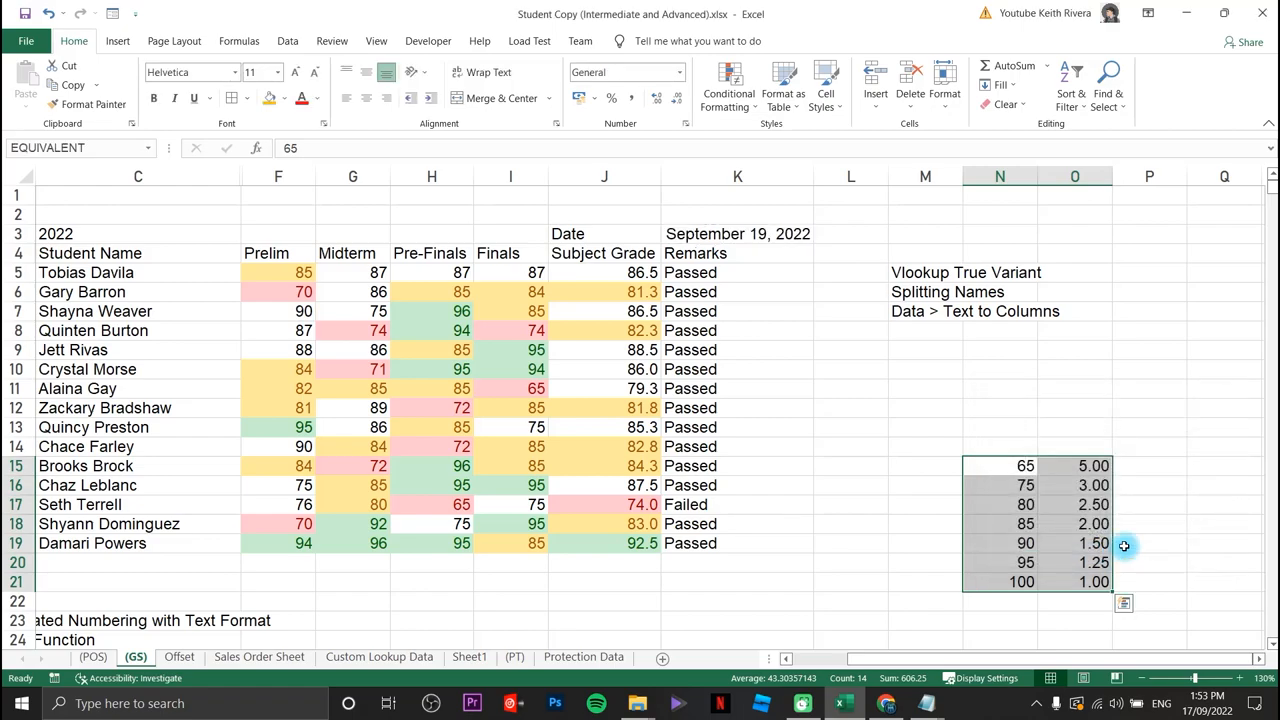
mouse_move(1130, 528)
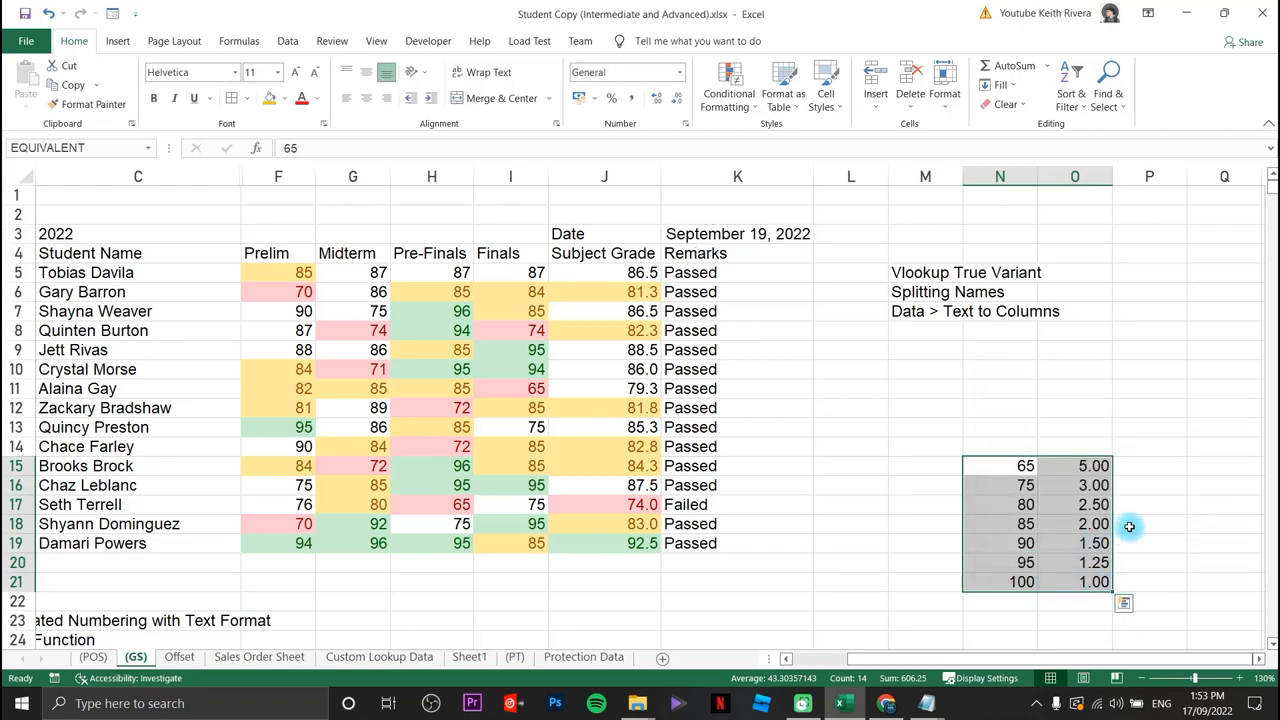
- Insert a blank column K before Remarks and remove its inherited pink fill
click(736, 292)
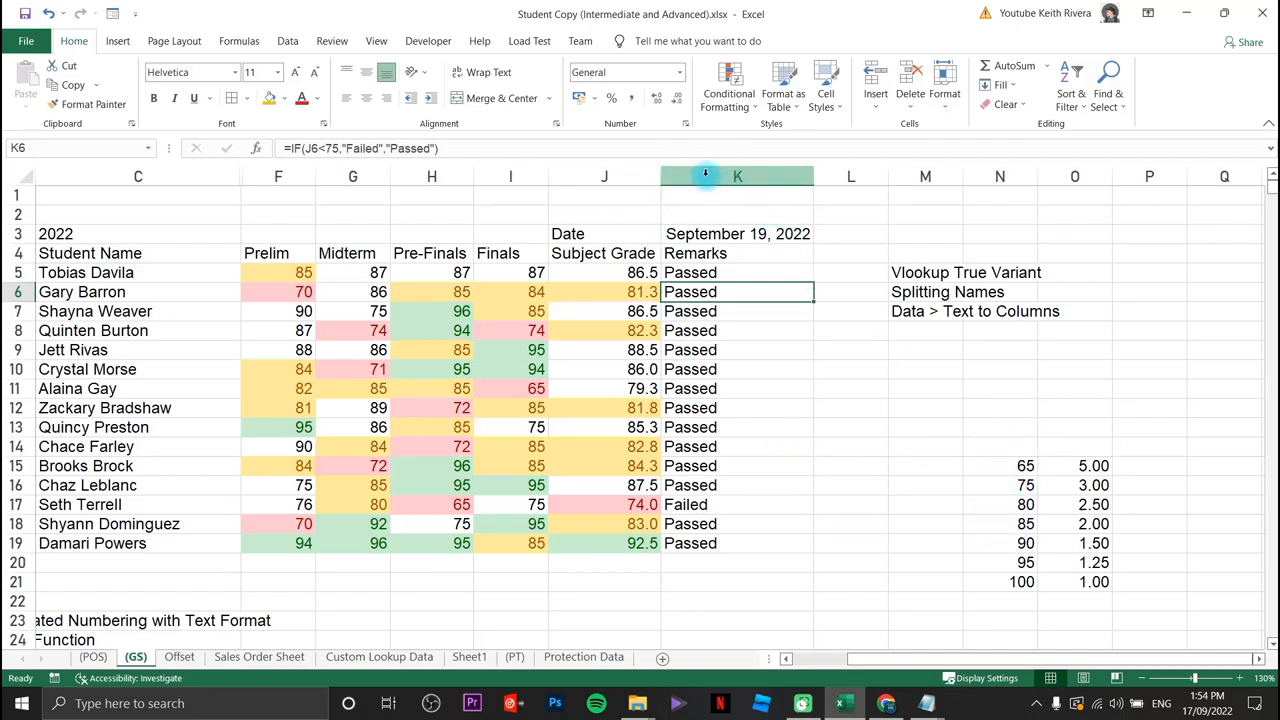
right_click(736, 176)
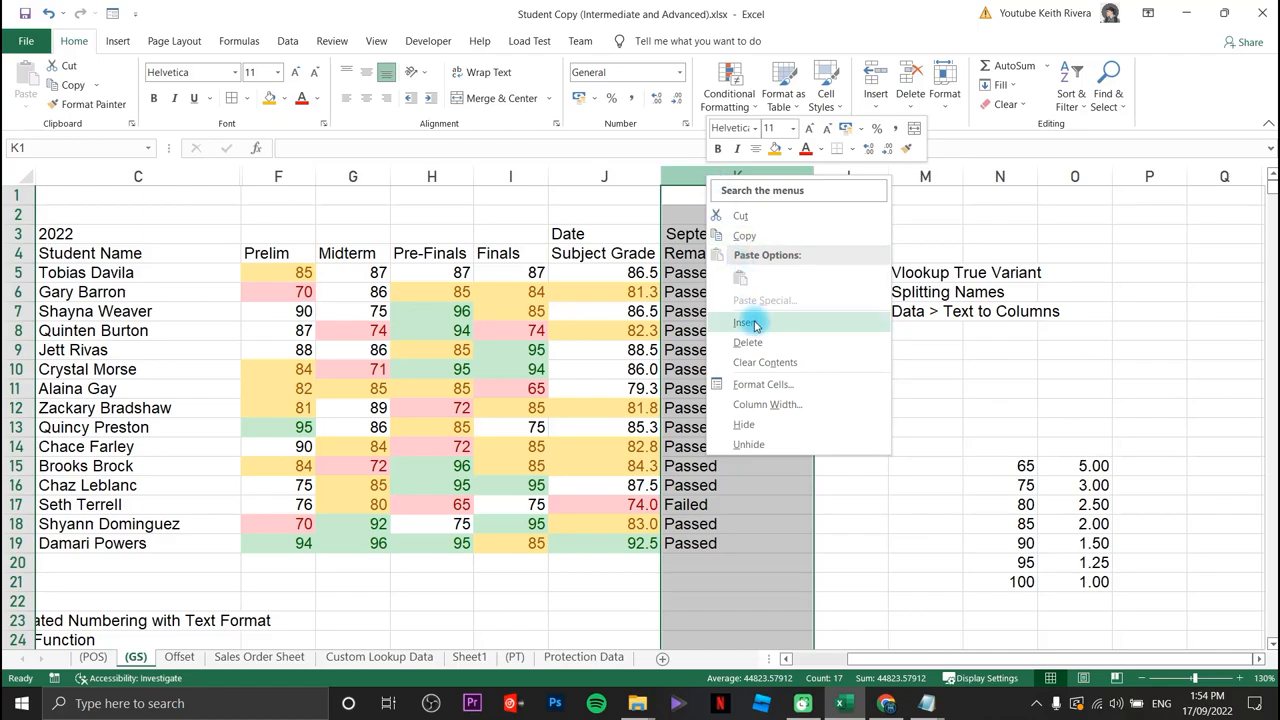
click(746, 322)
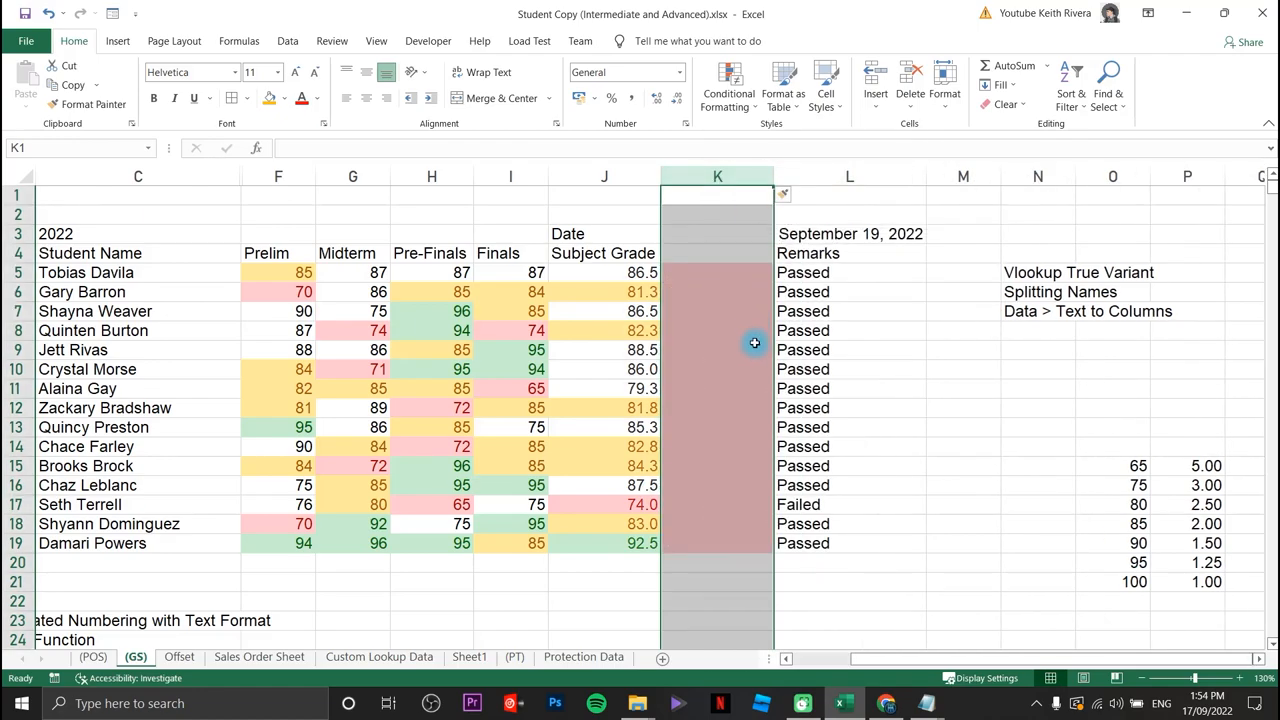
click(716, 292)
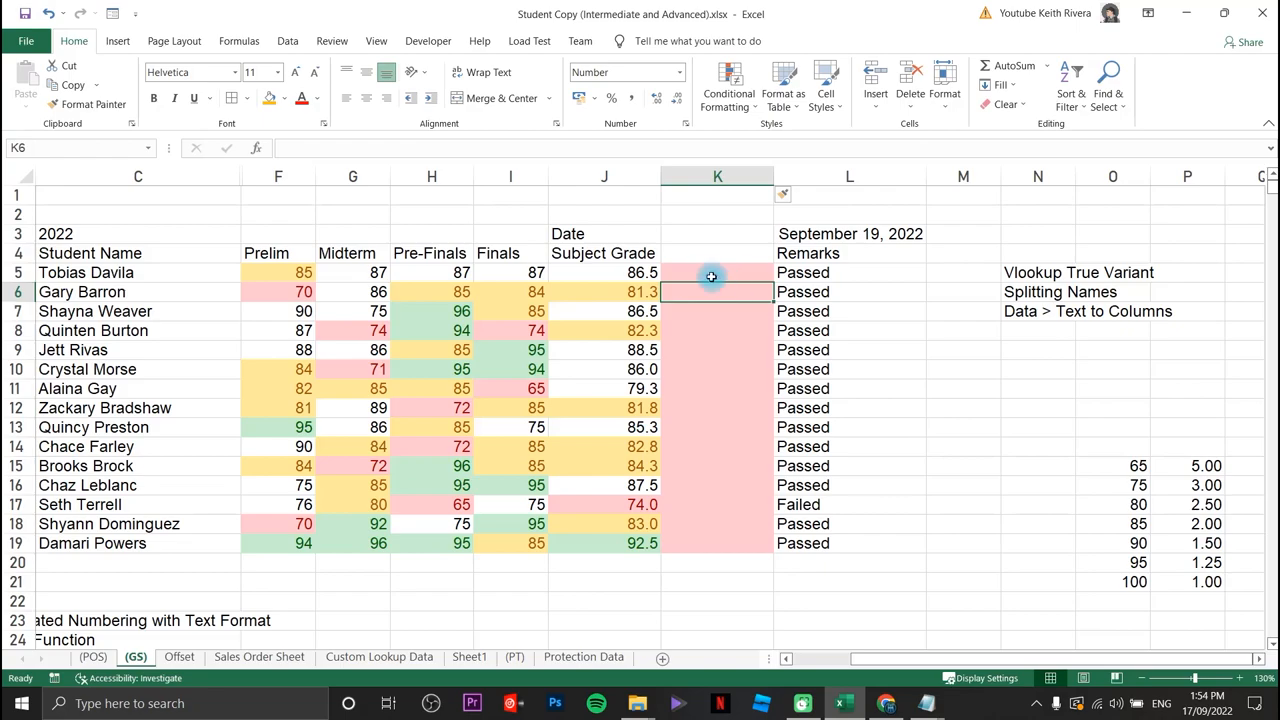
click(716, 408)
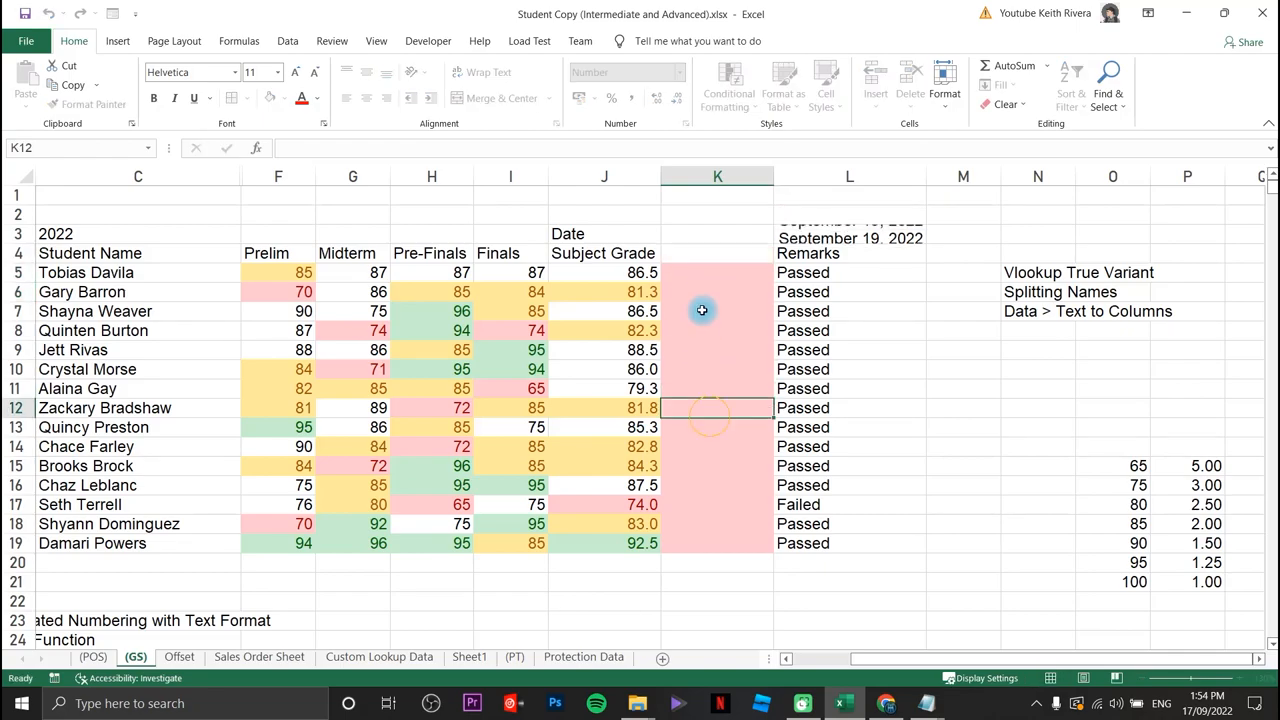
click(728, 84)
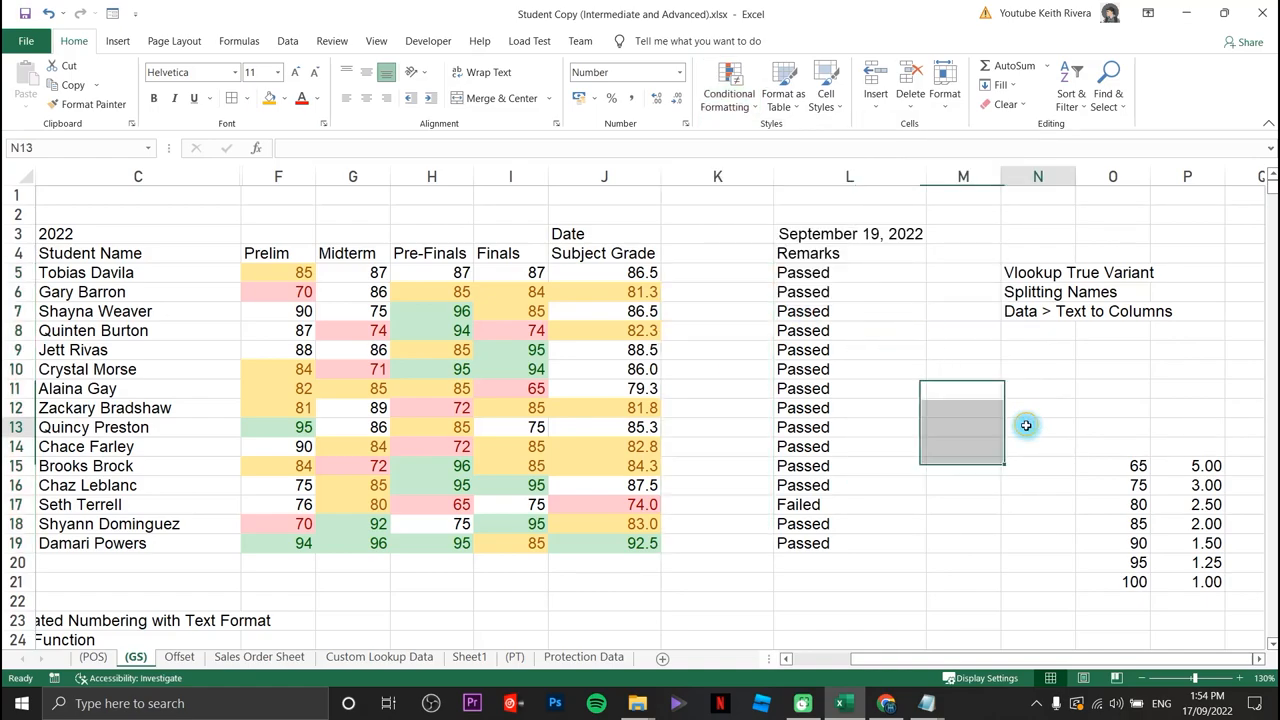
- Label cell K4 with the heading Equivalent
click(716, 252)
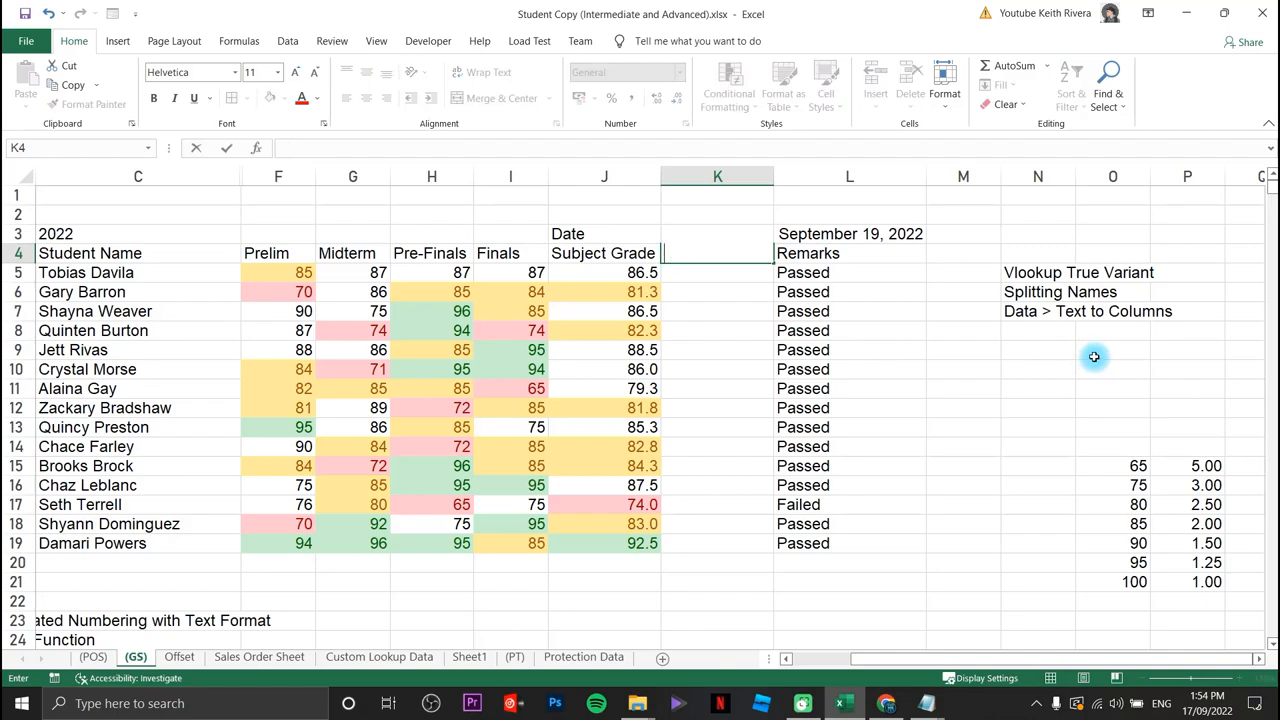
text(e)
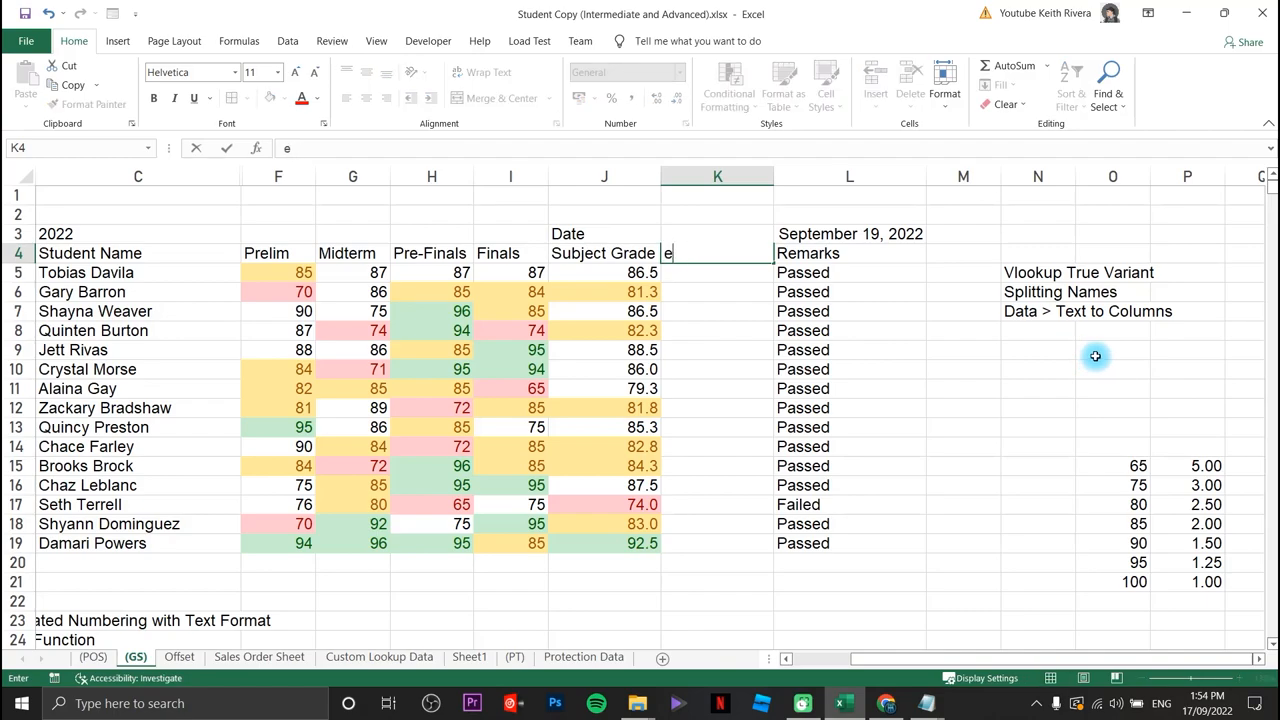
text(quivalent)
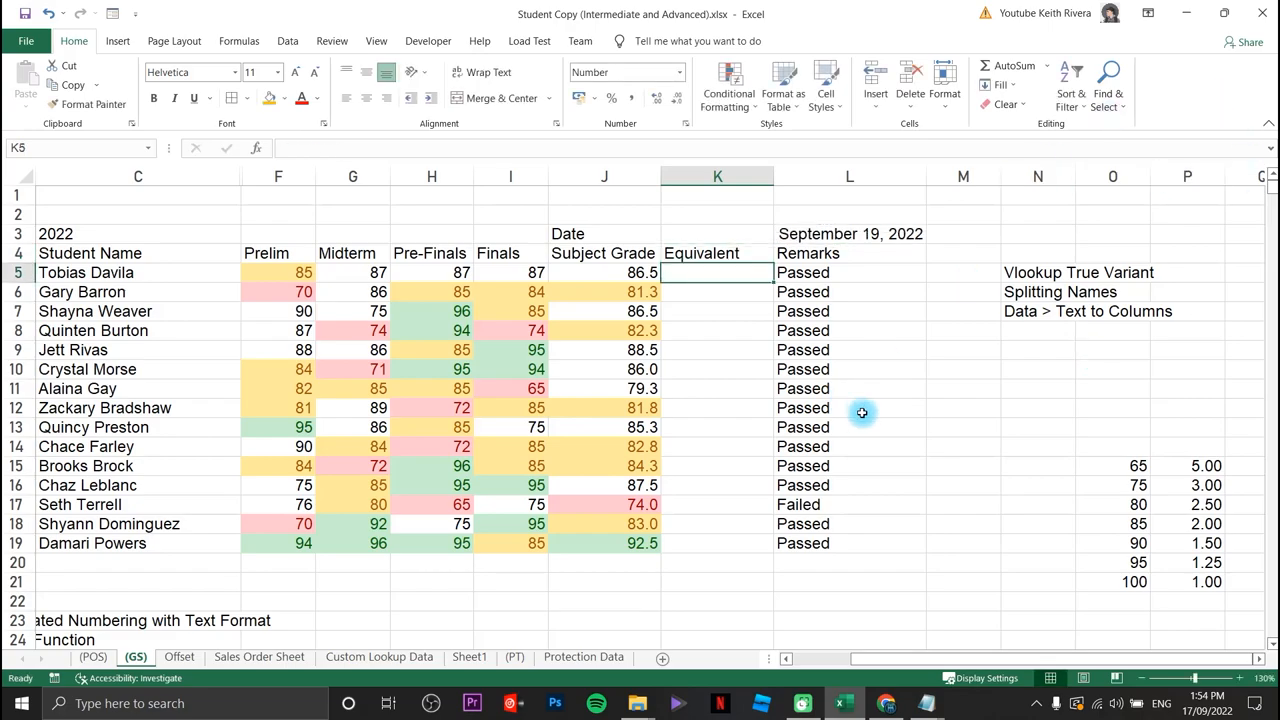
mouse_move(924, 370)
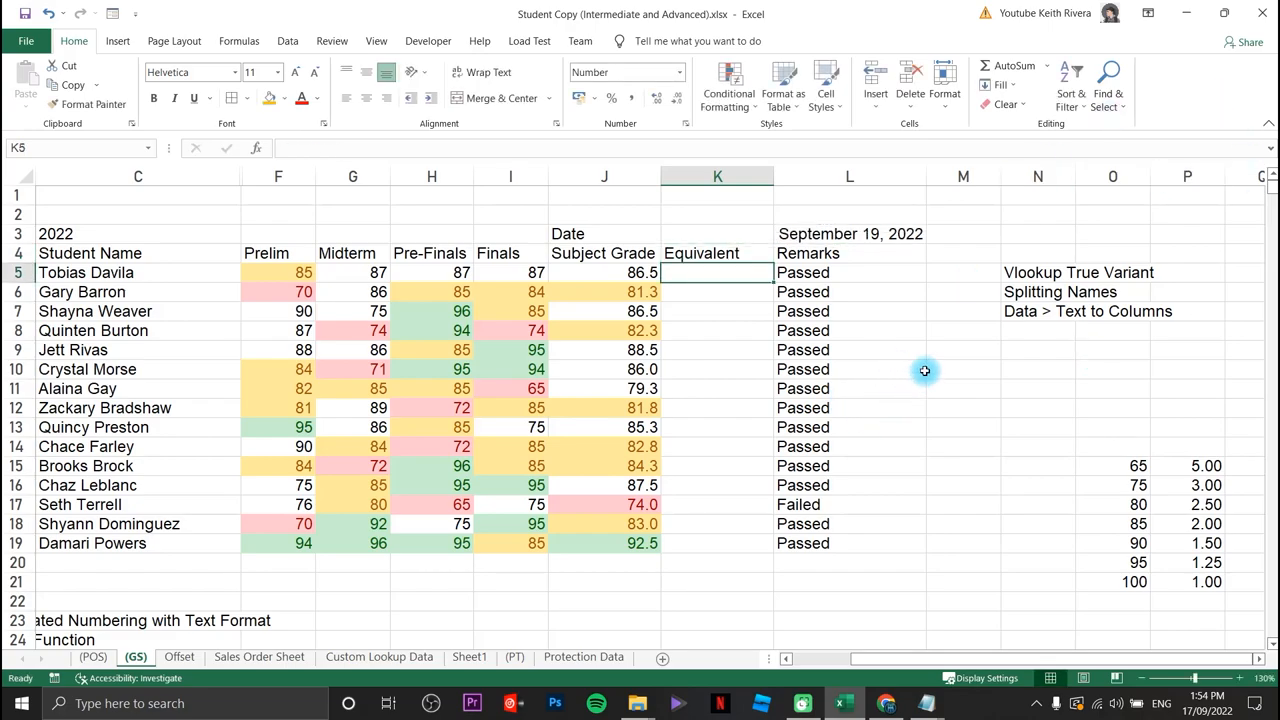
mouse_move(936, 364)
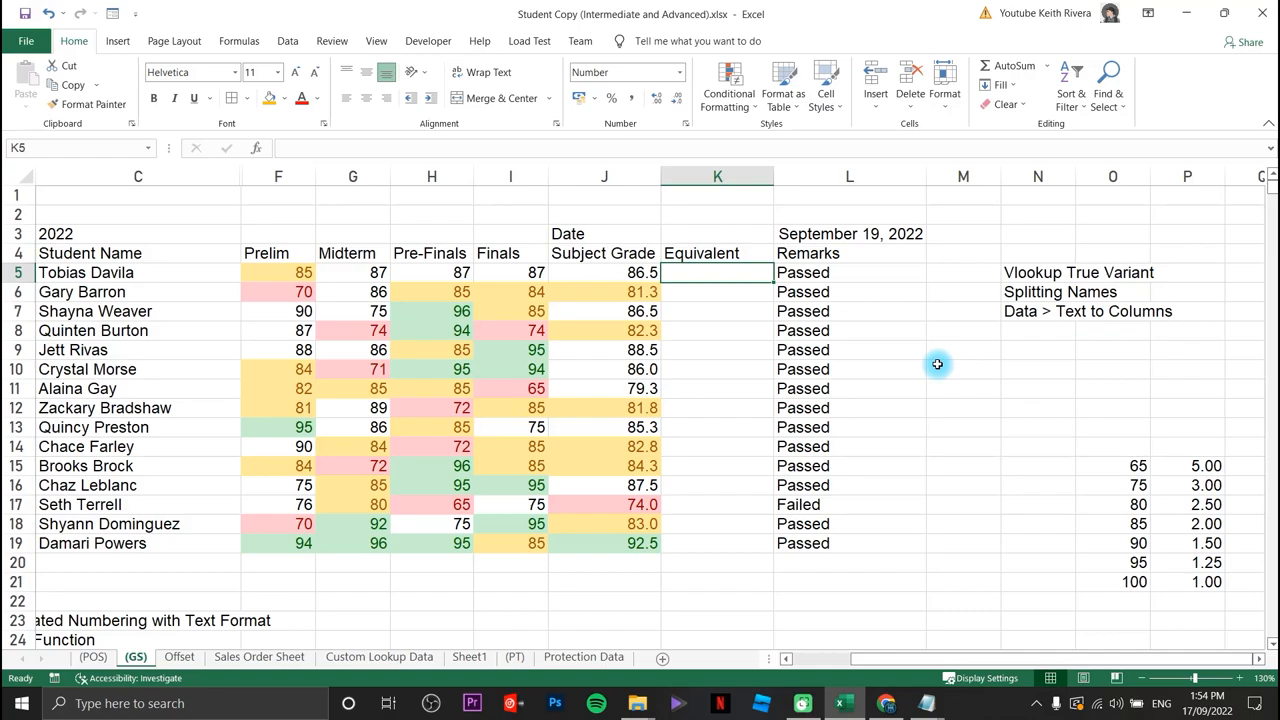
text(=VLOOKUP()
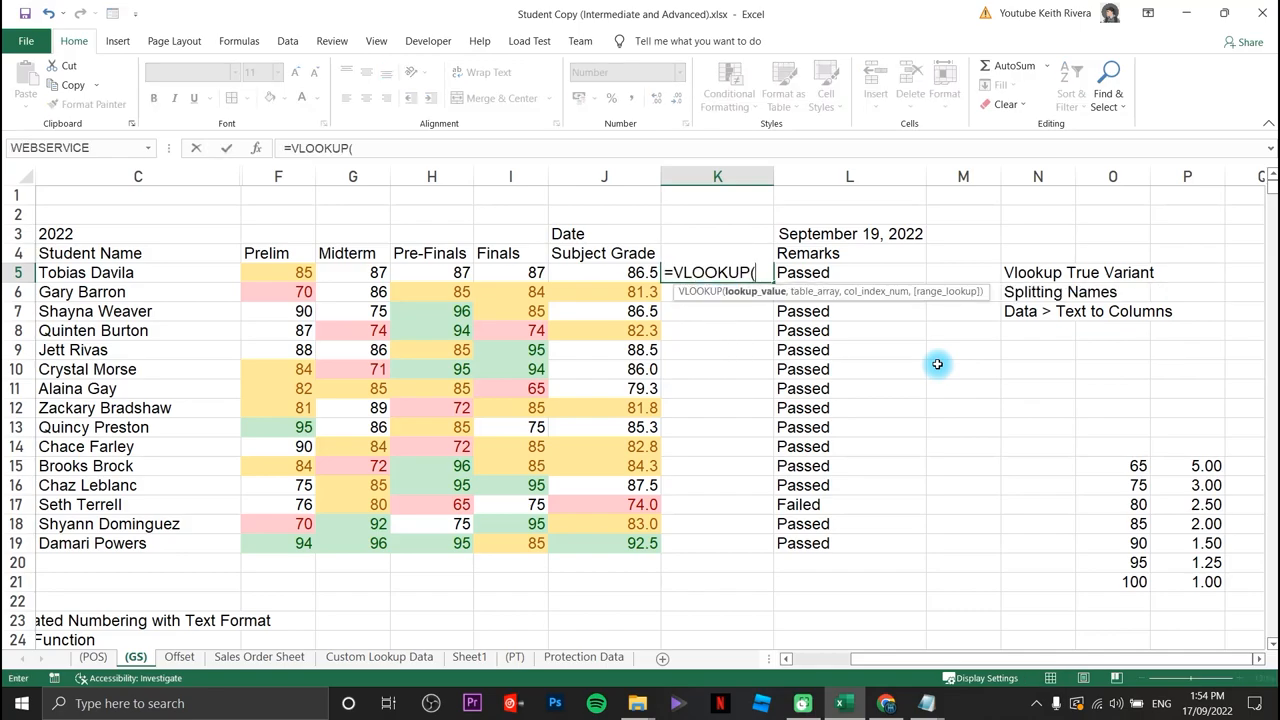
click(604, 272)
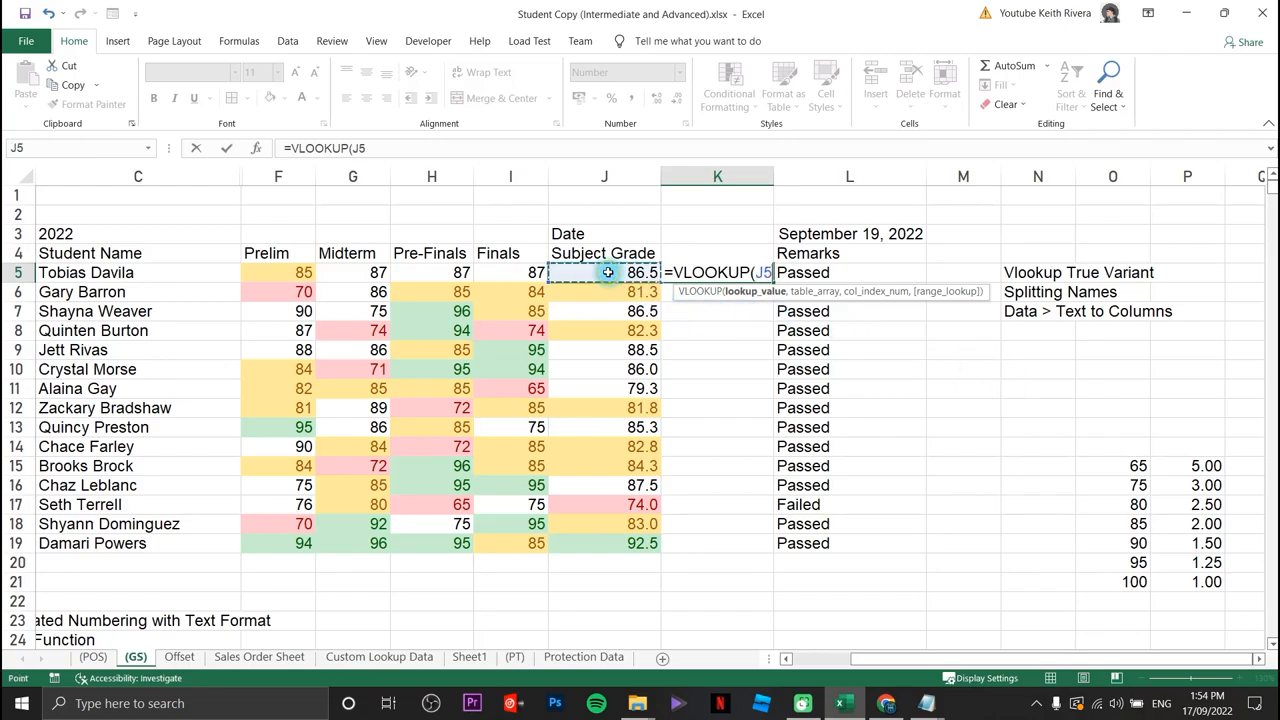
mouse_move(670, 410)
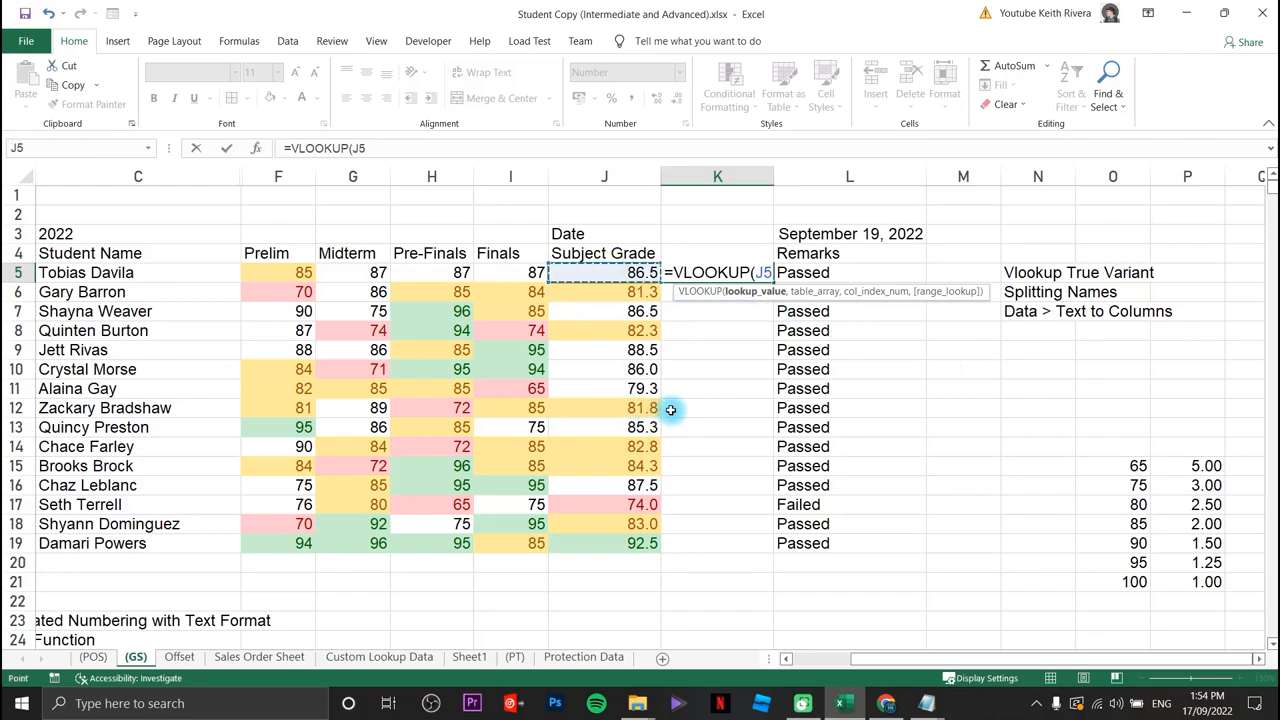
text(,)
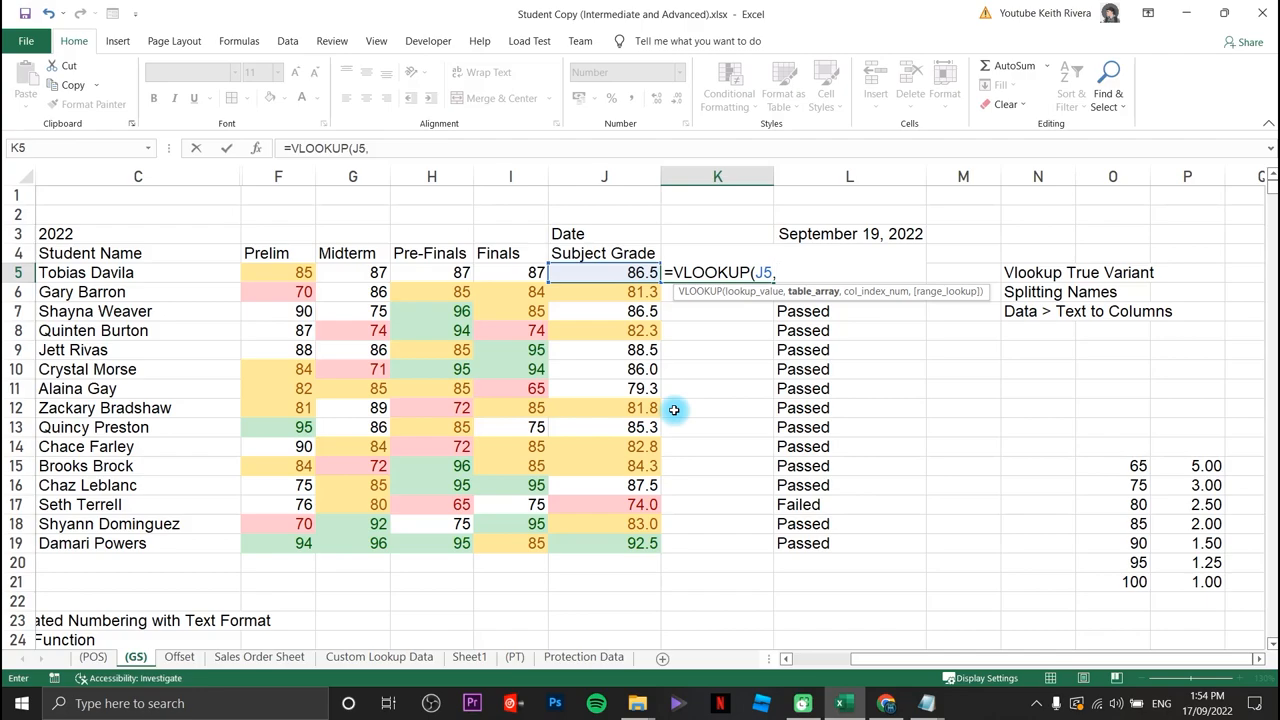
text(EQUIVALENT)
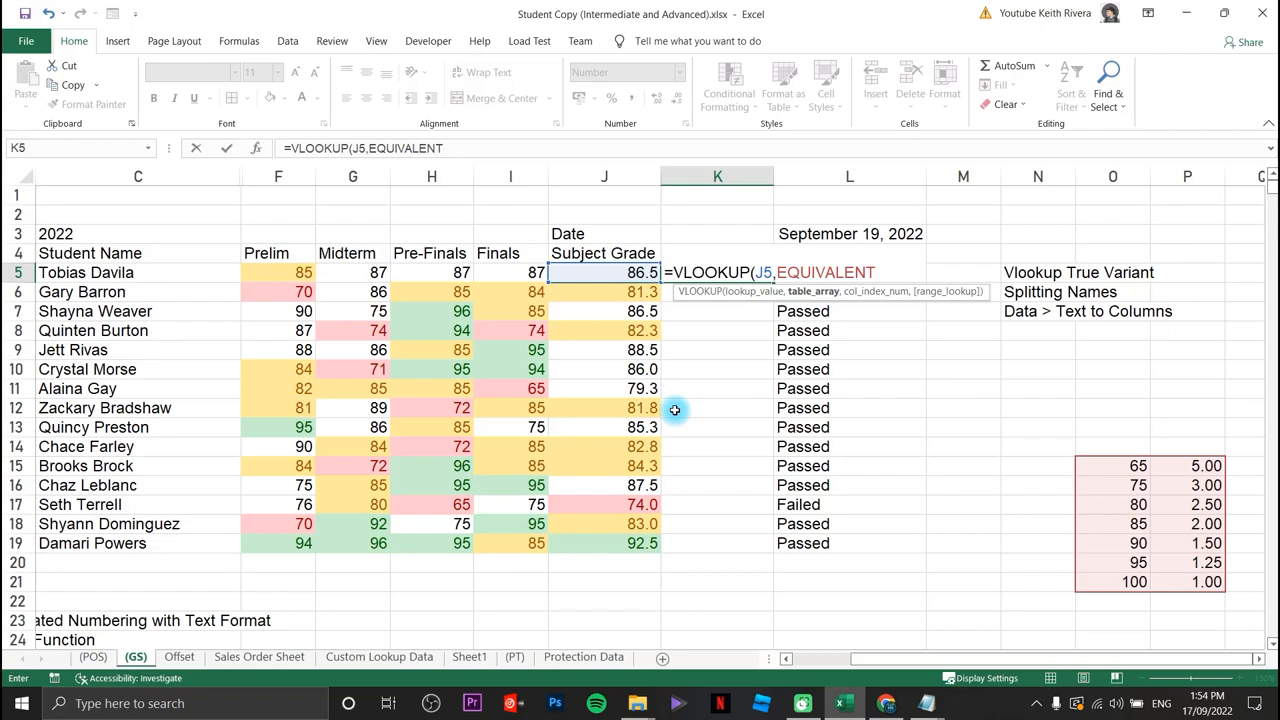
text(,)
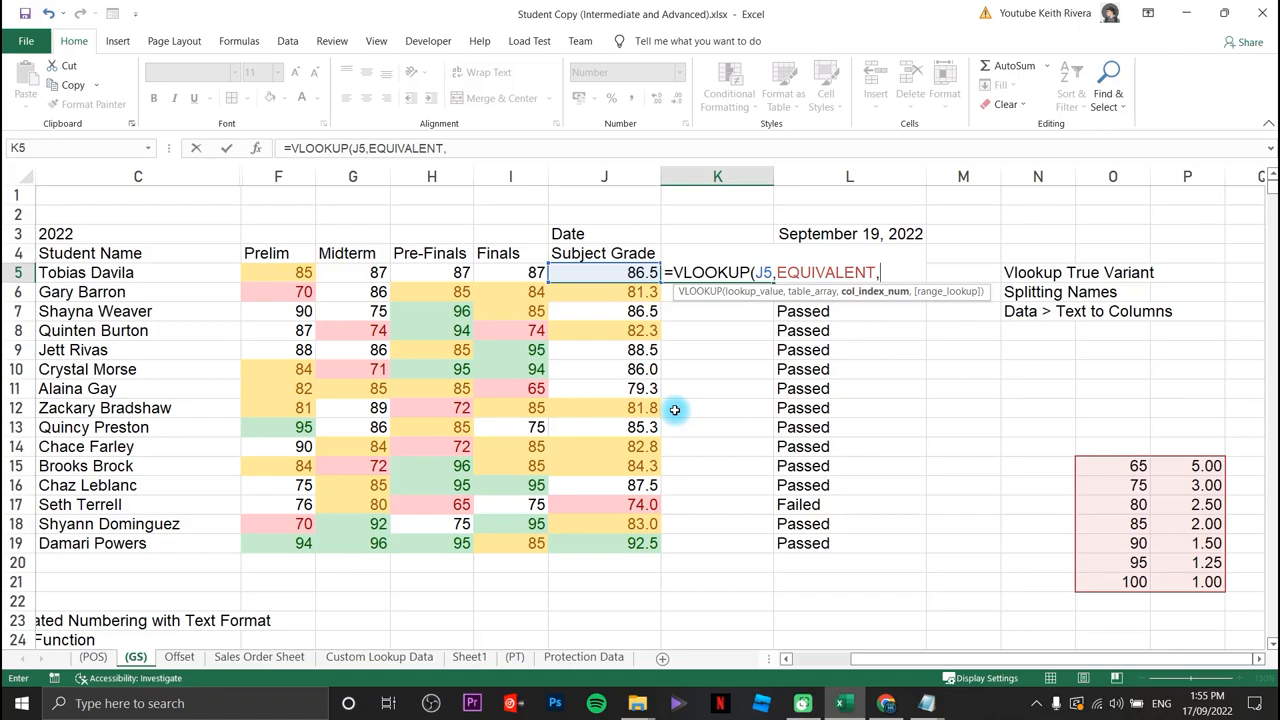
text(2)
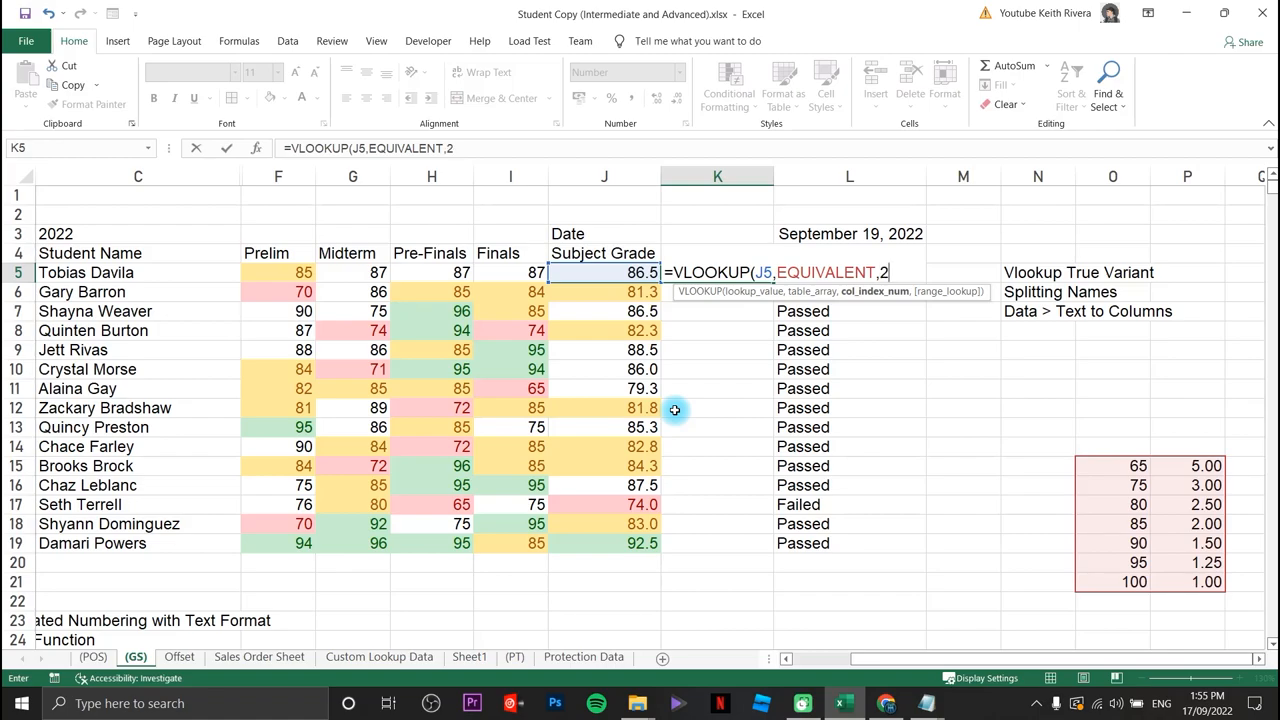
text(,)
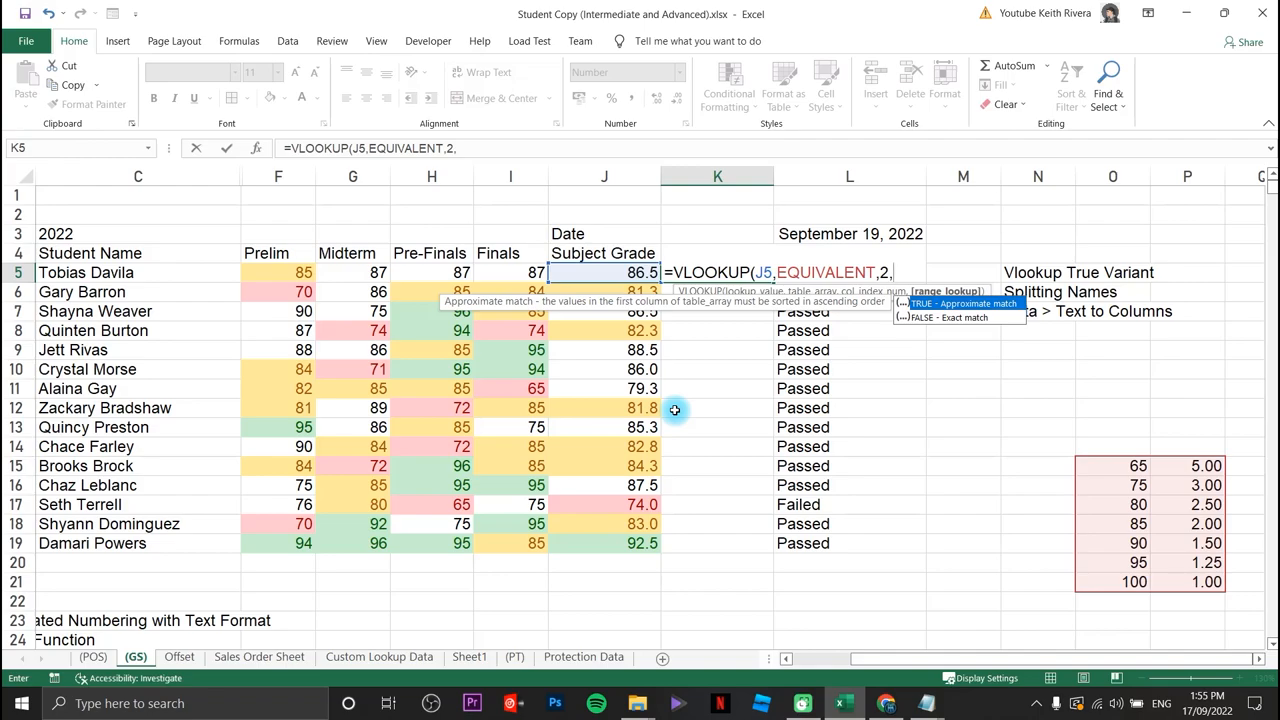
text(true))
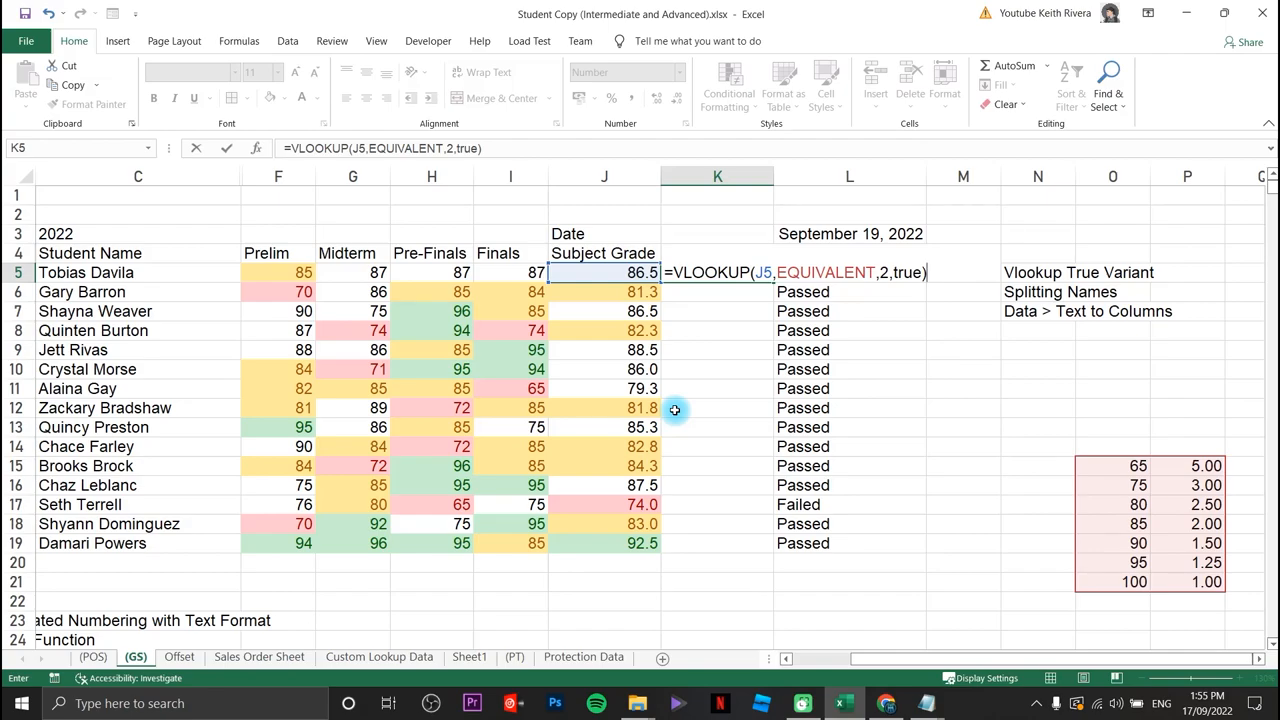
key(Return)
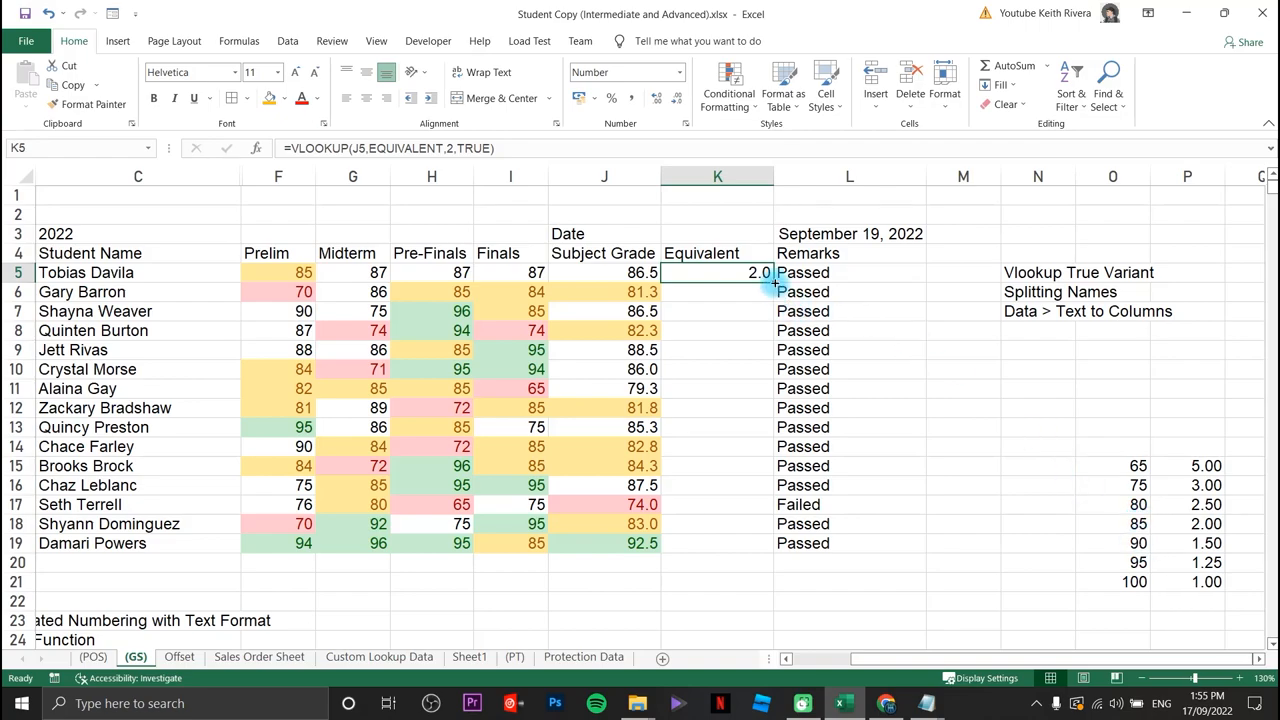
- Fill the VLOOKUP down K5:K19 and show the equivalents with two decimals
drag(716, 272, 716, 544)
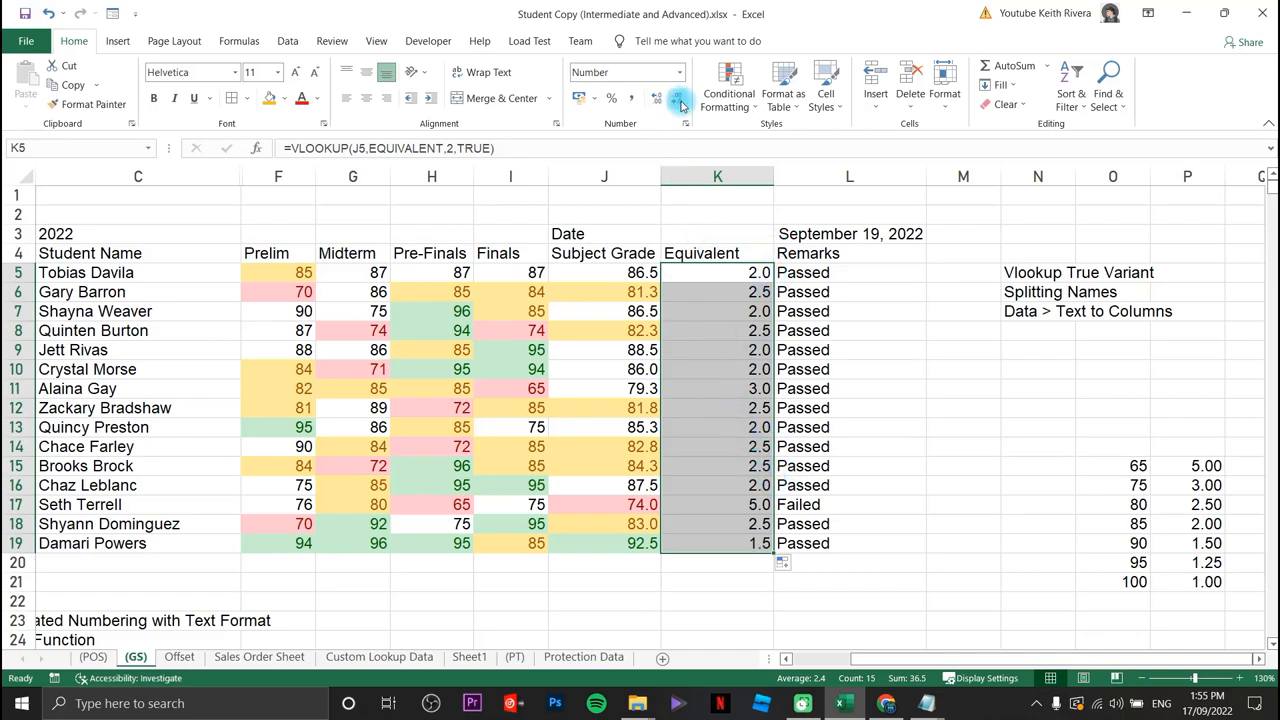
click(656, 96)
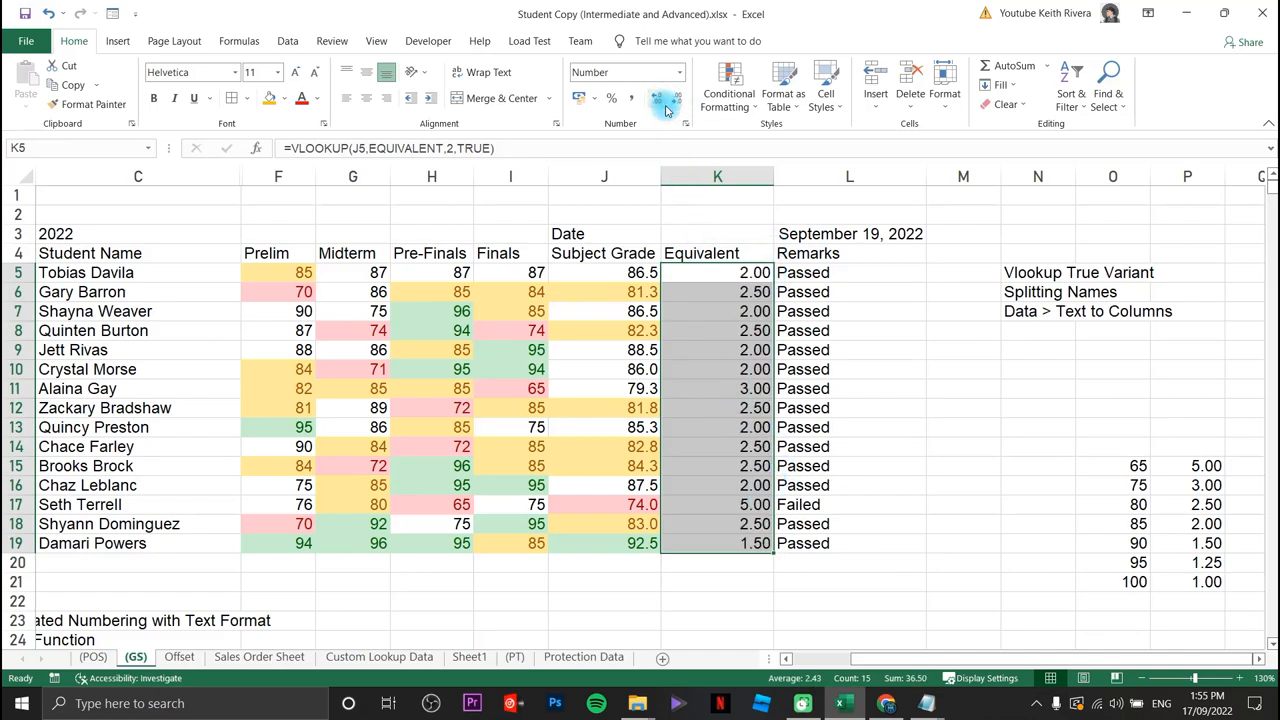
click(848, 428)
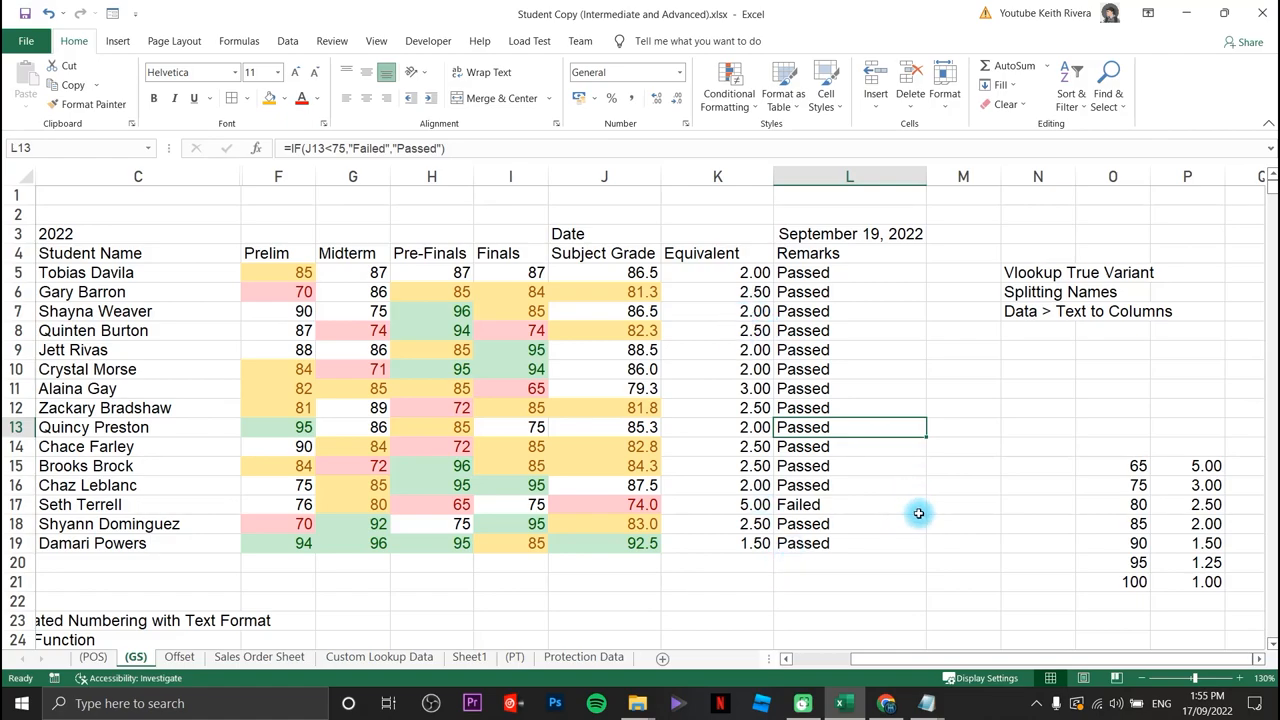
mouse_move(1056, 552)
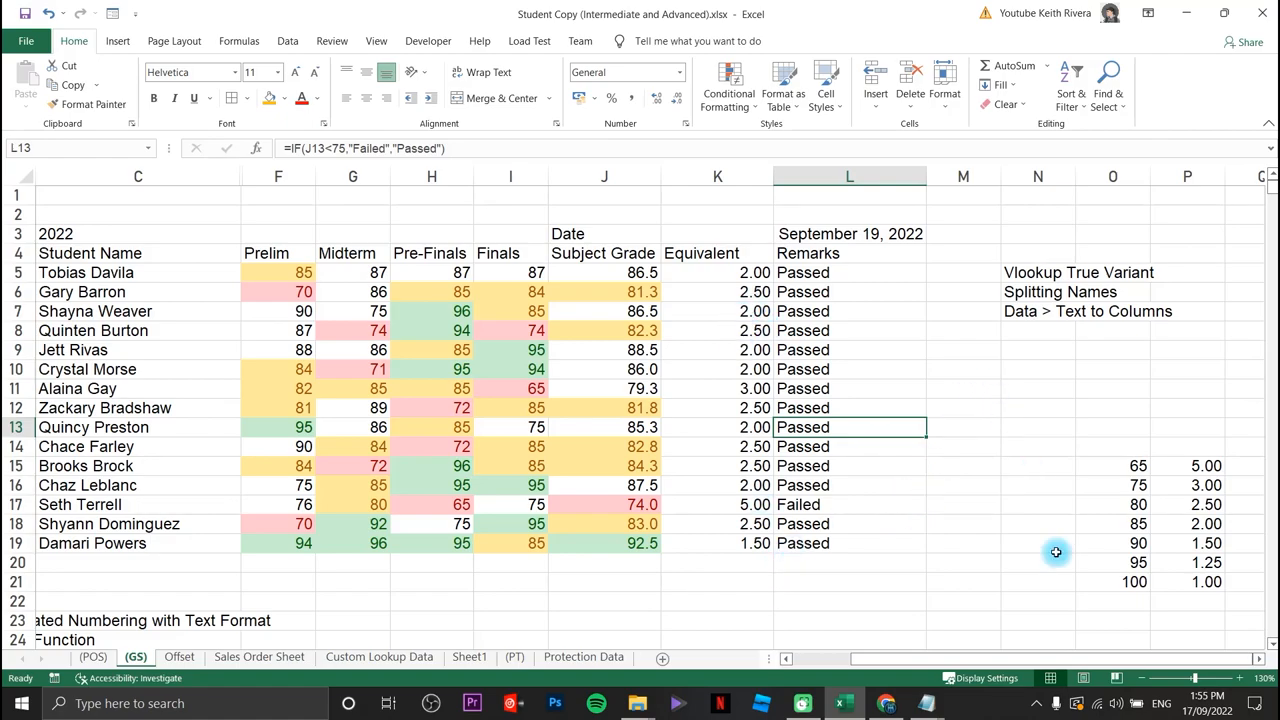
mouse_move(1082, 664)
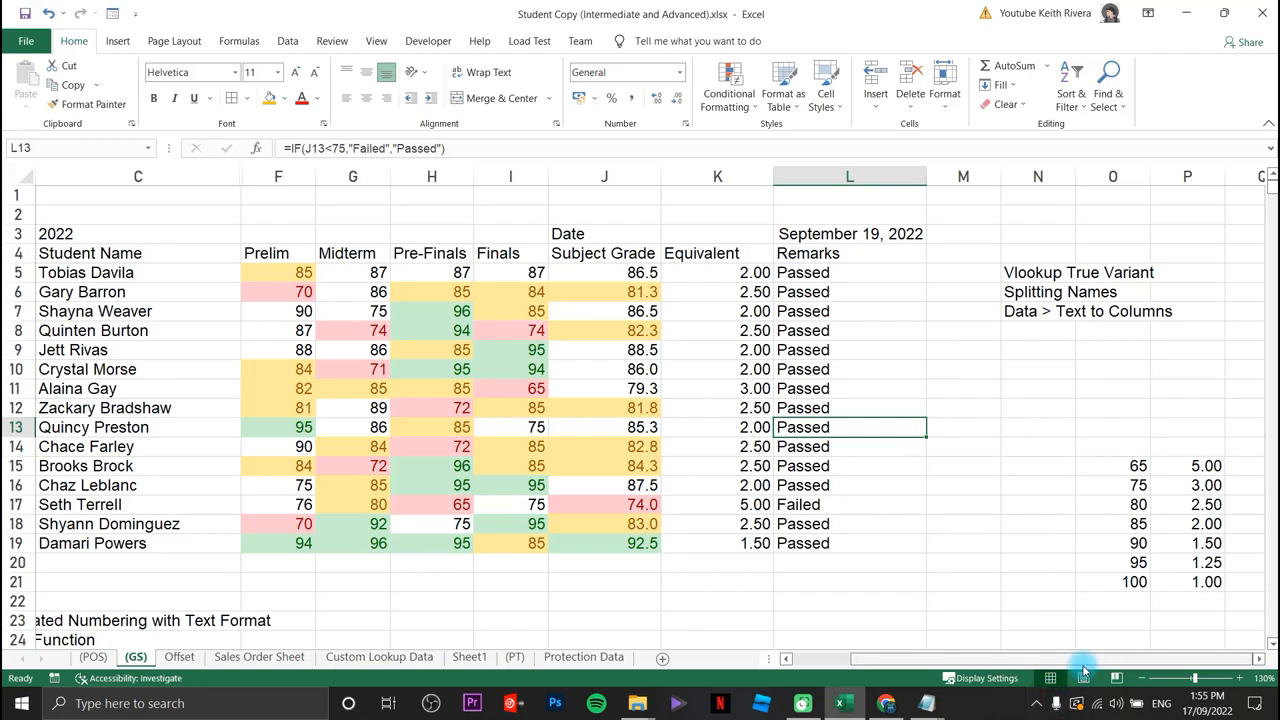